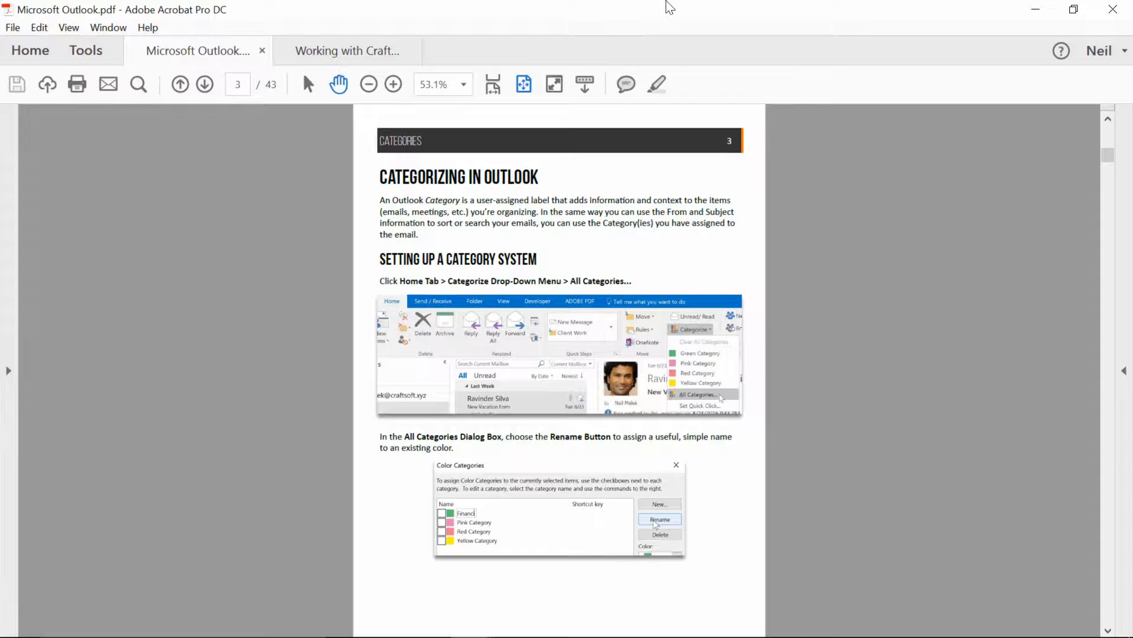
mouse_move(355, 91)
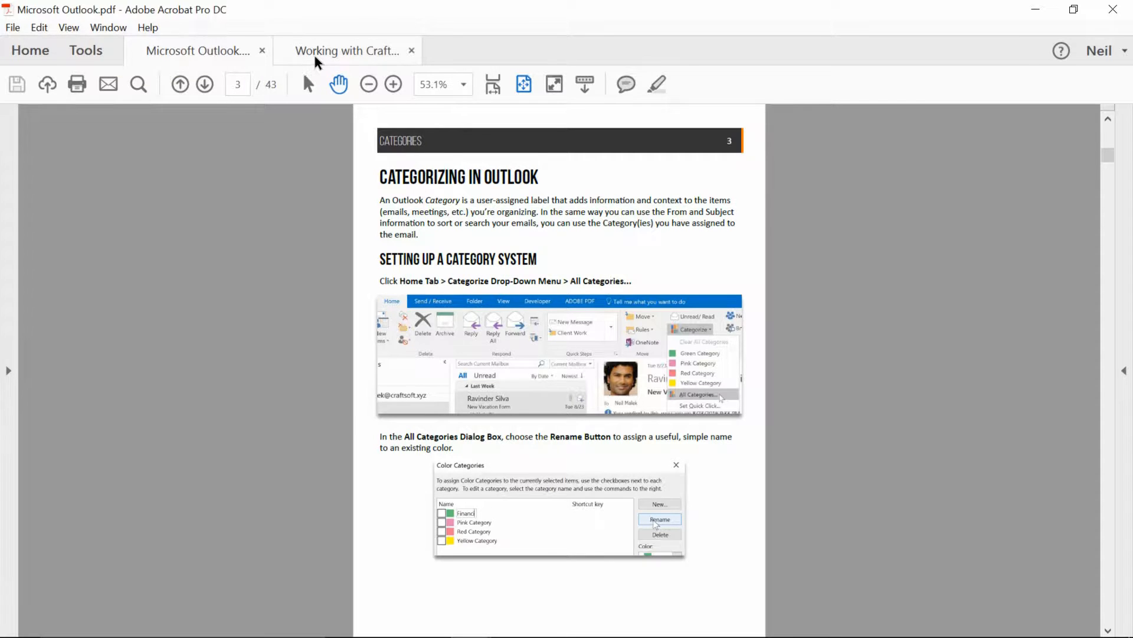
Step: Enter Edit PDF on the Microsoft Outlook document and bring up the Watermark options
click(349, 50)
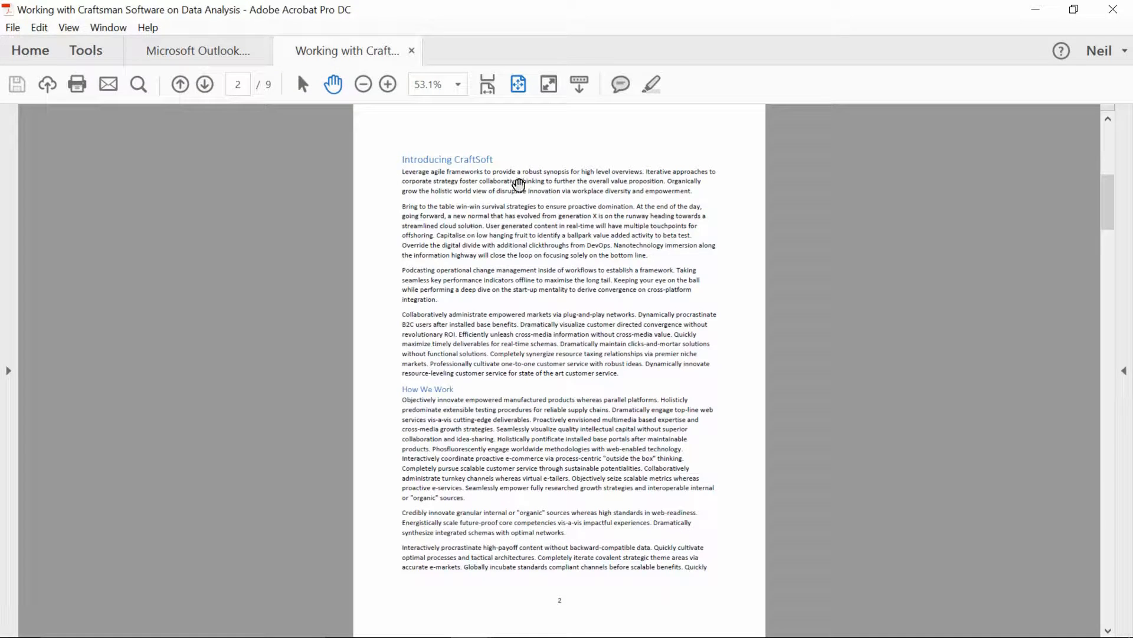
click(197, 51)
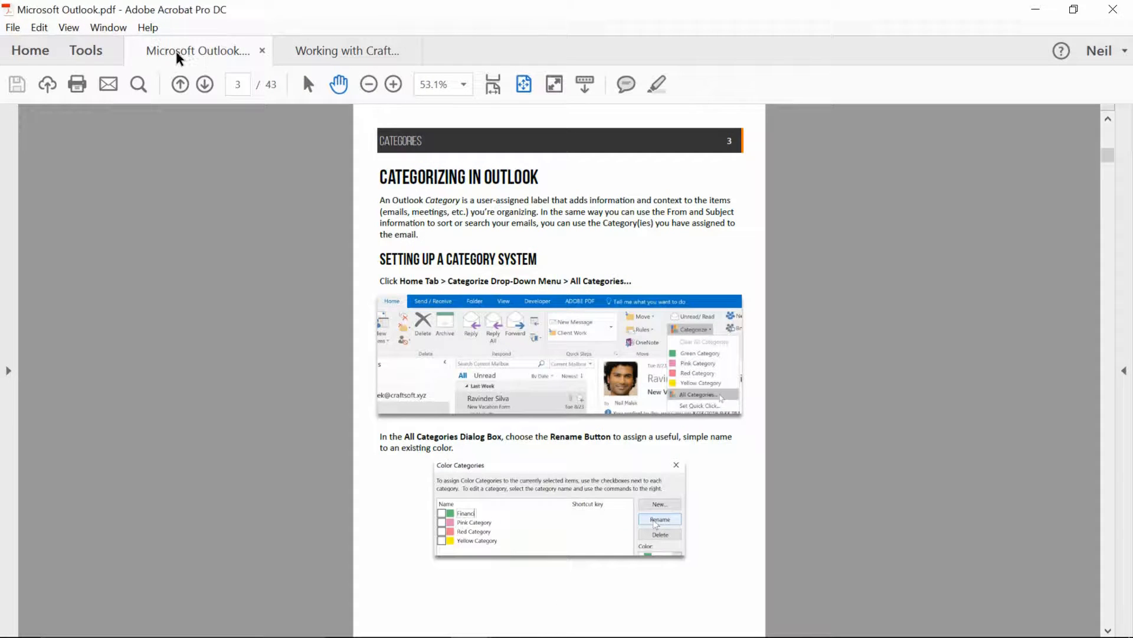
mouse_move(194, 51)
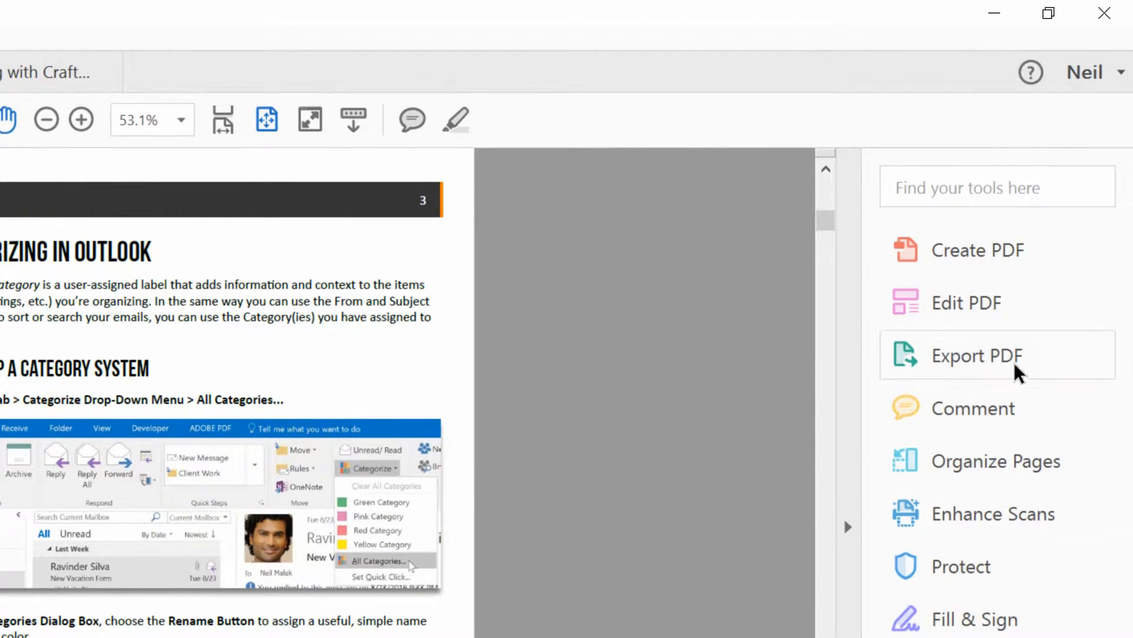
mouse_move(967, 302)
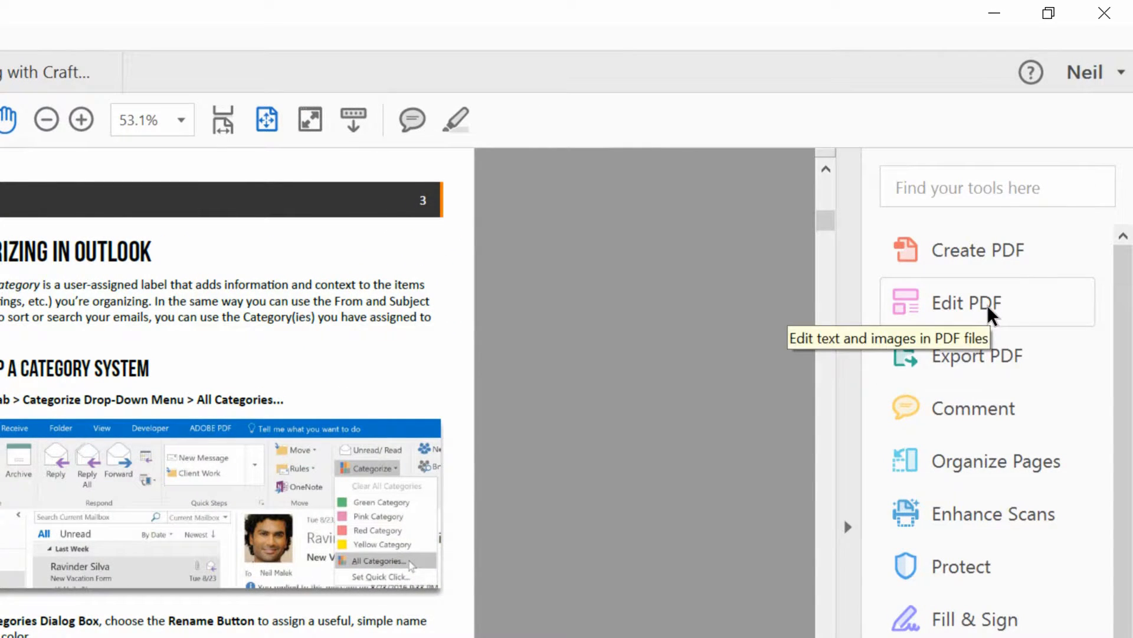
mouse_move(1010, 310)
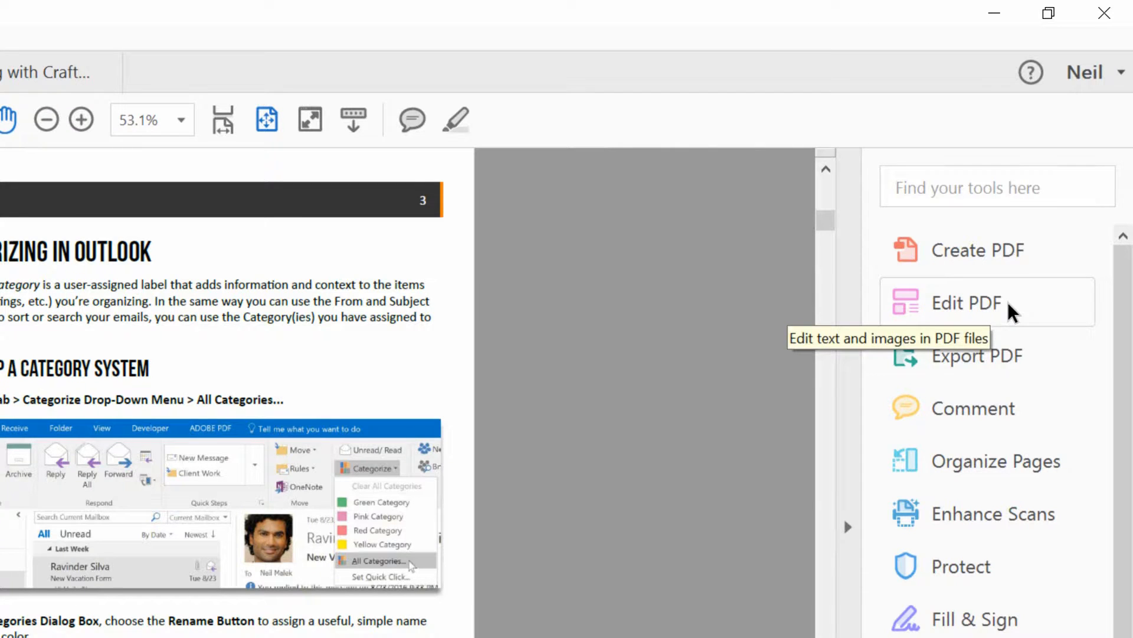
click(967, 302)
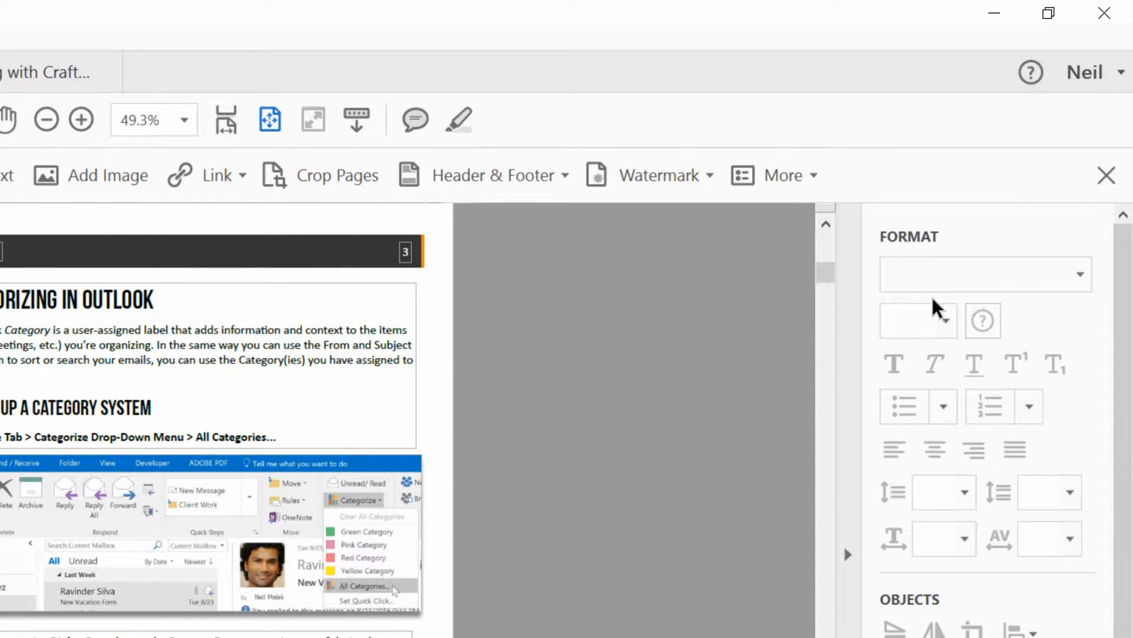
mouse_move(660, 174)
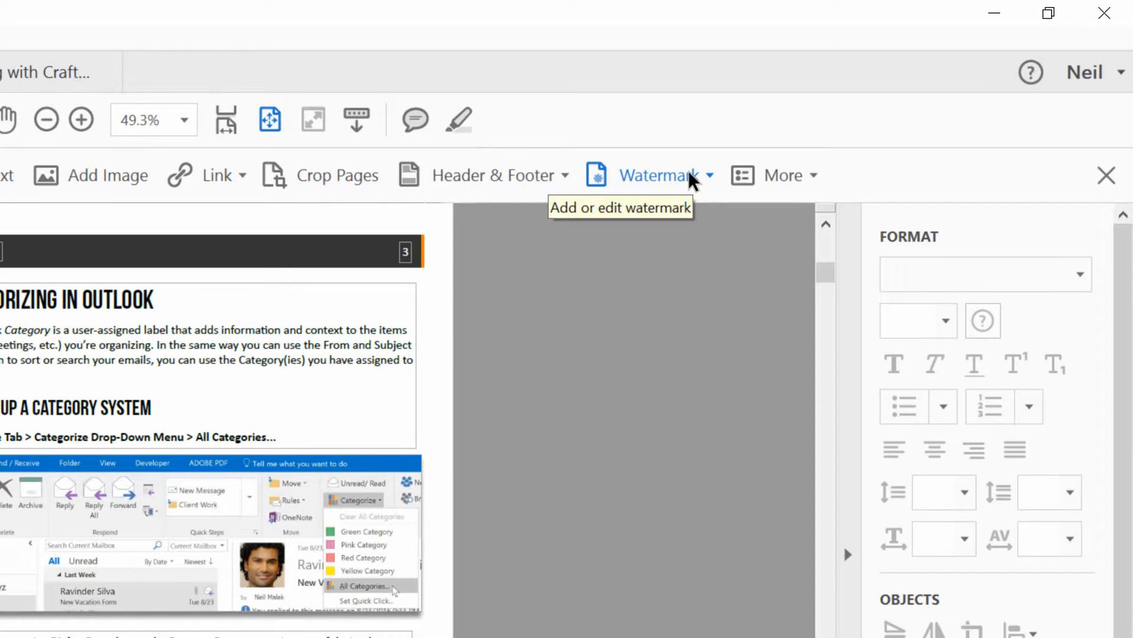
click(661, 175)
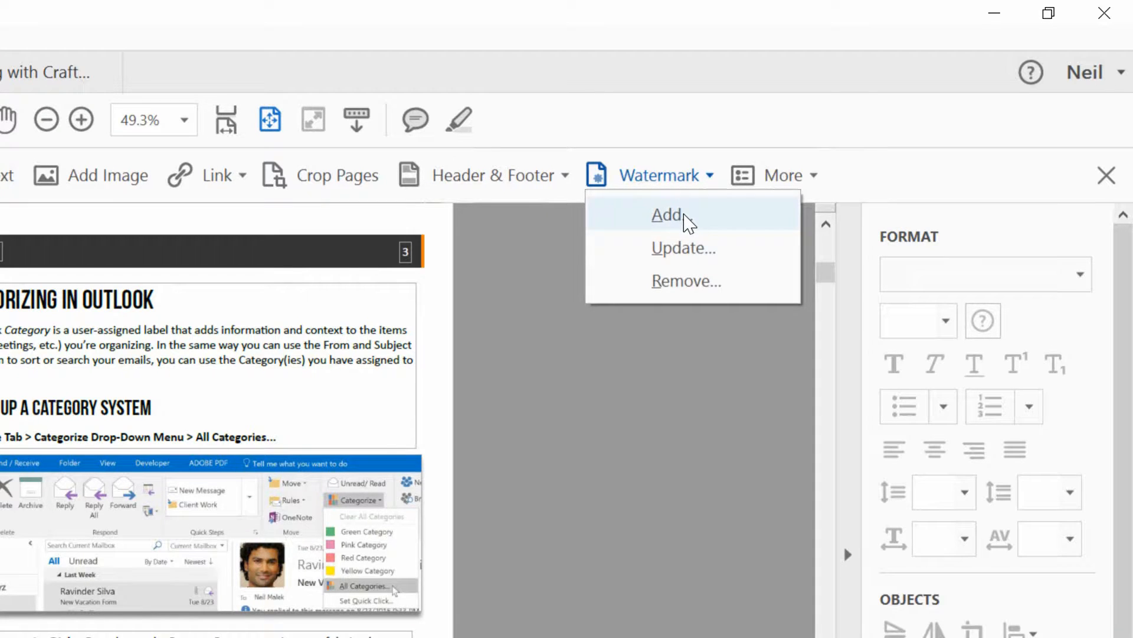
Step: Start adding a new watermark and step the preview to page 3
click(666, 215)
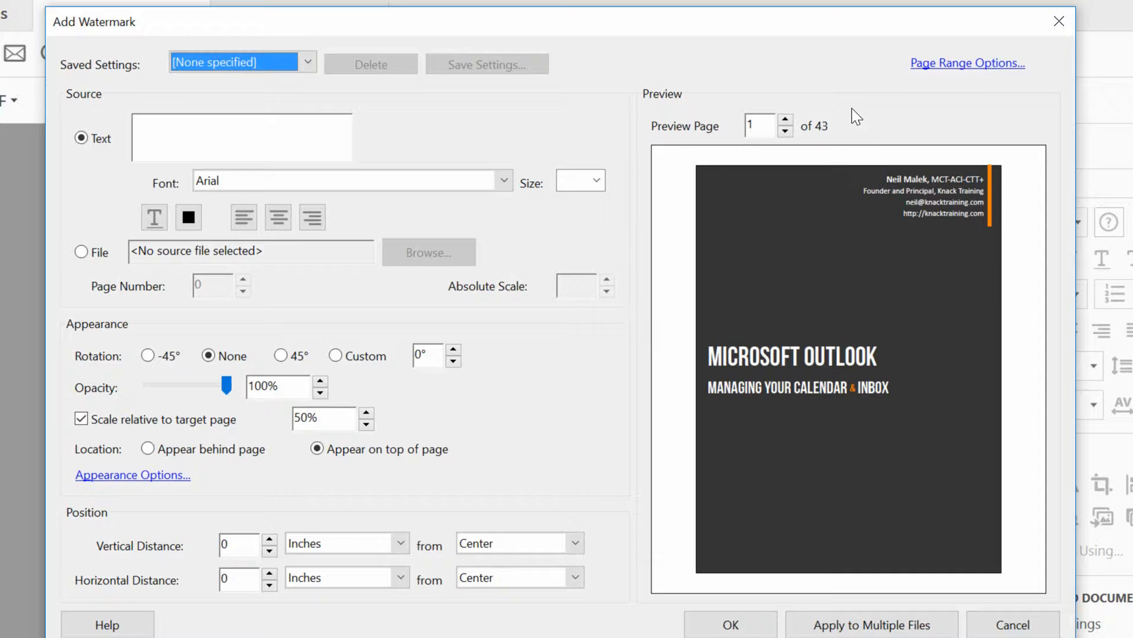
mouse_move(824, 107)
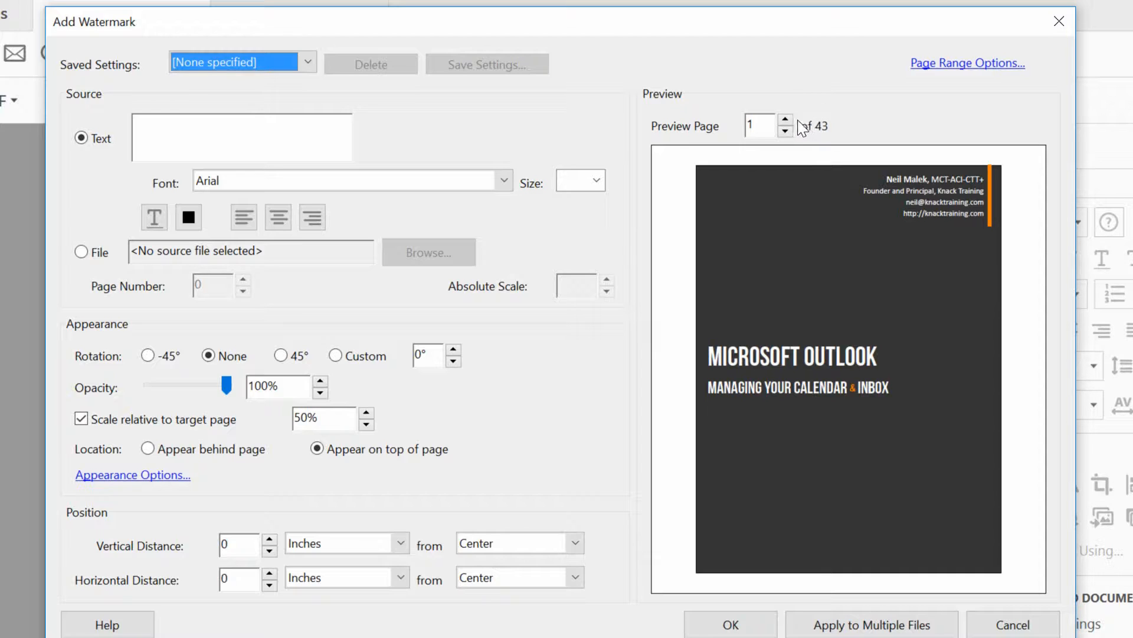
click(787, 120)
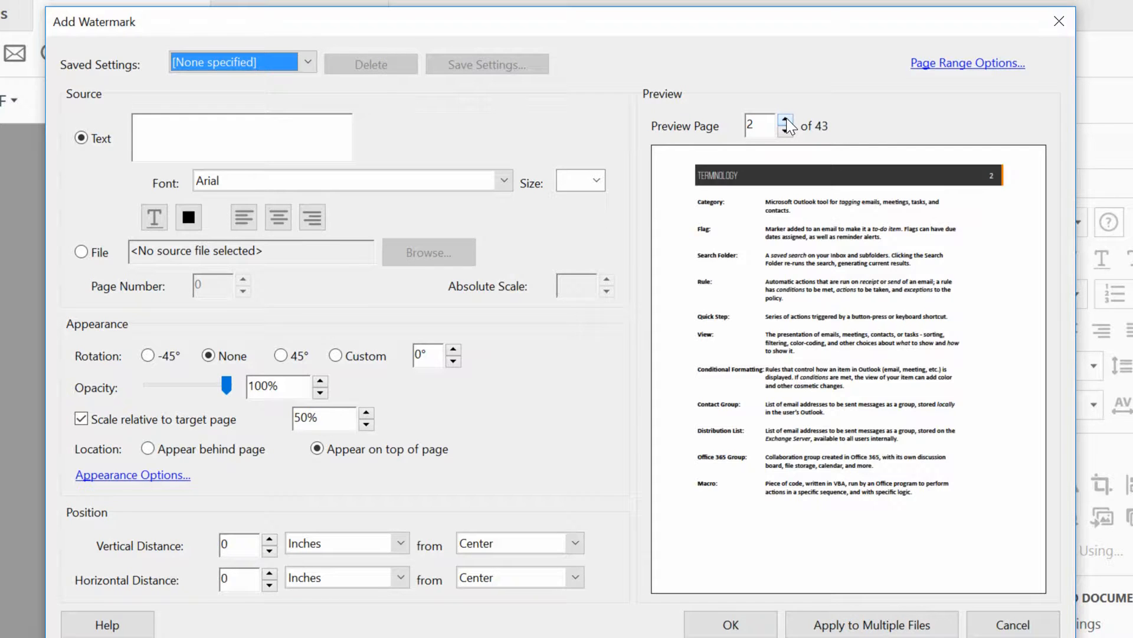
click(786, 121)
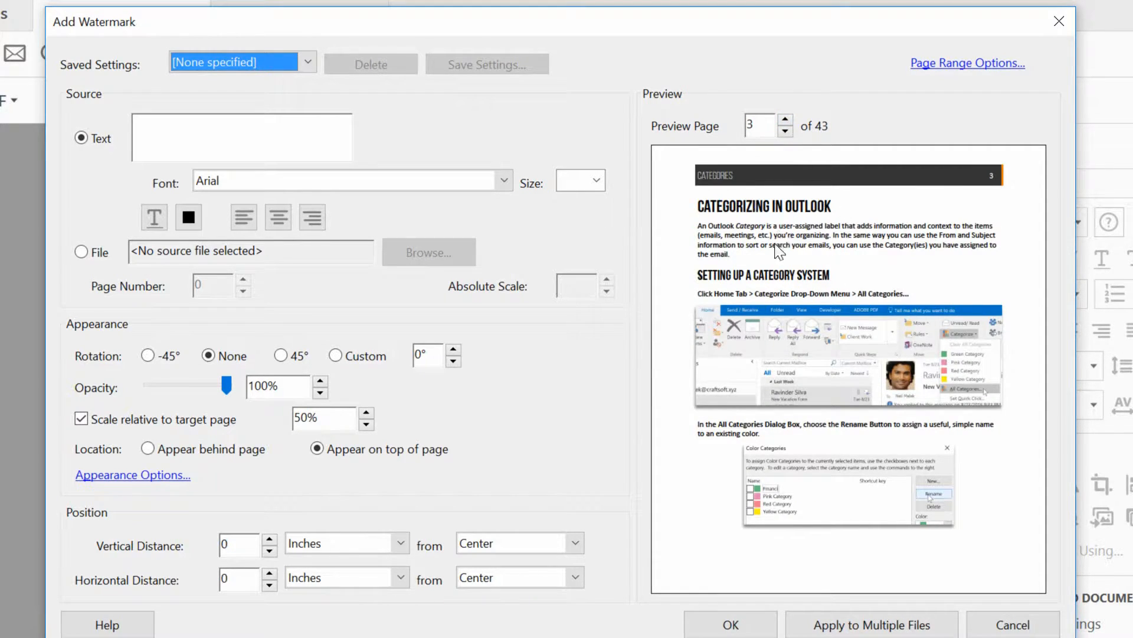
mouse_move(827, 370)
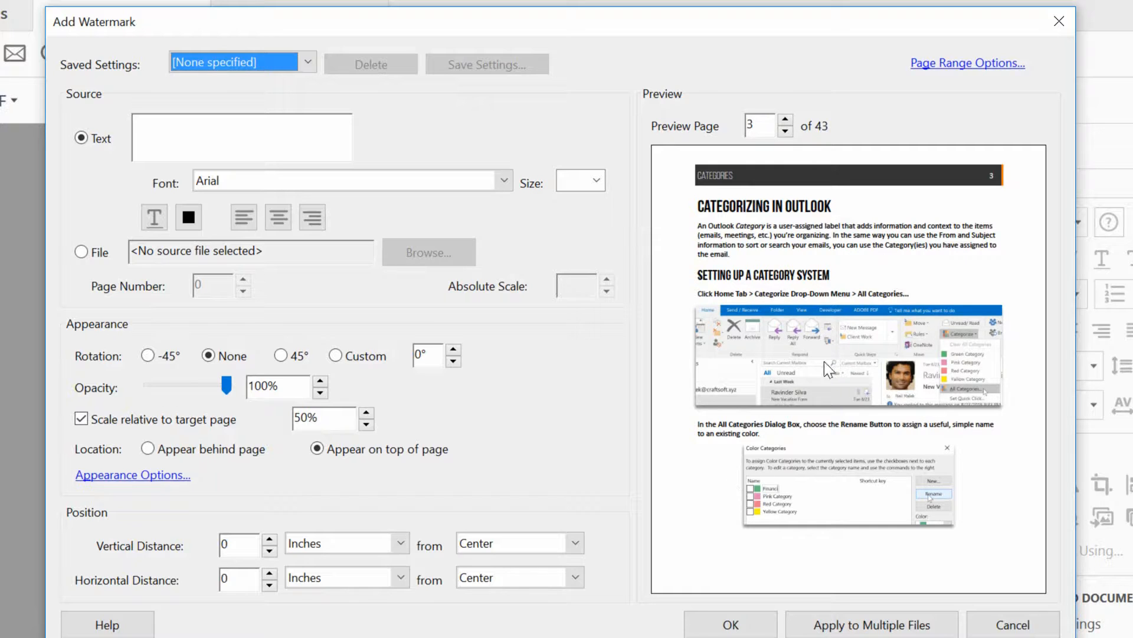
mouse_move(739, 411)
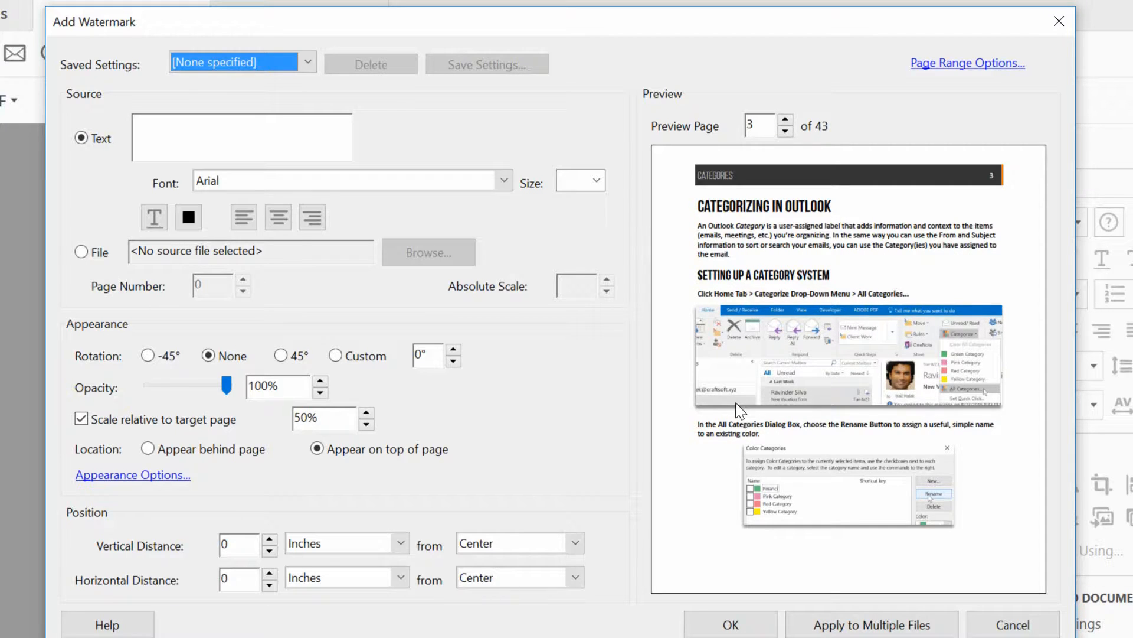
mouse_move(579, 333)
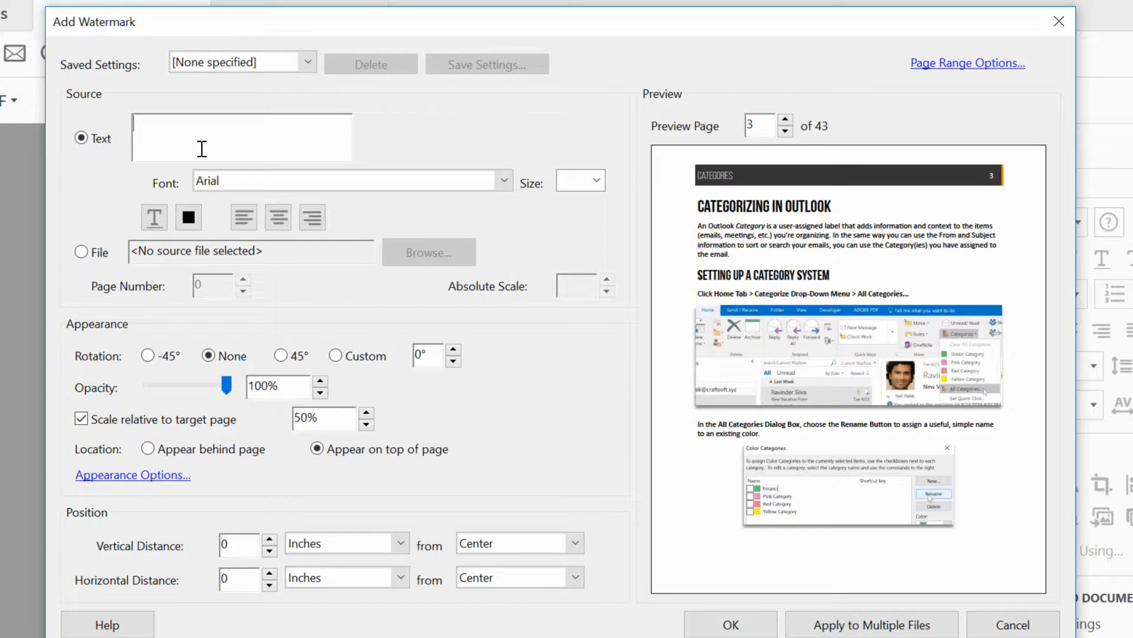
Step: Enter watermark text 'DRAFT' with 'INTERNAL USE ONLY' on a second line
text(D)
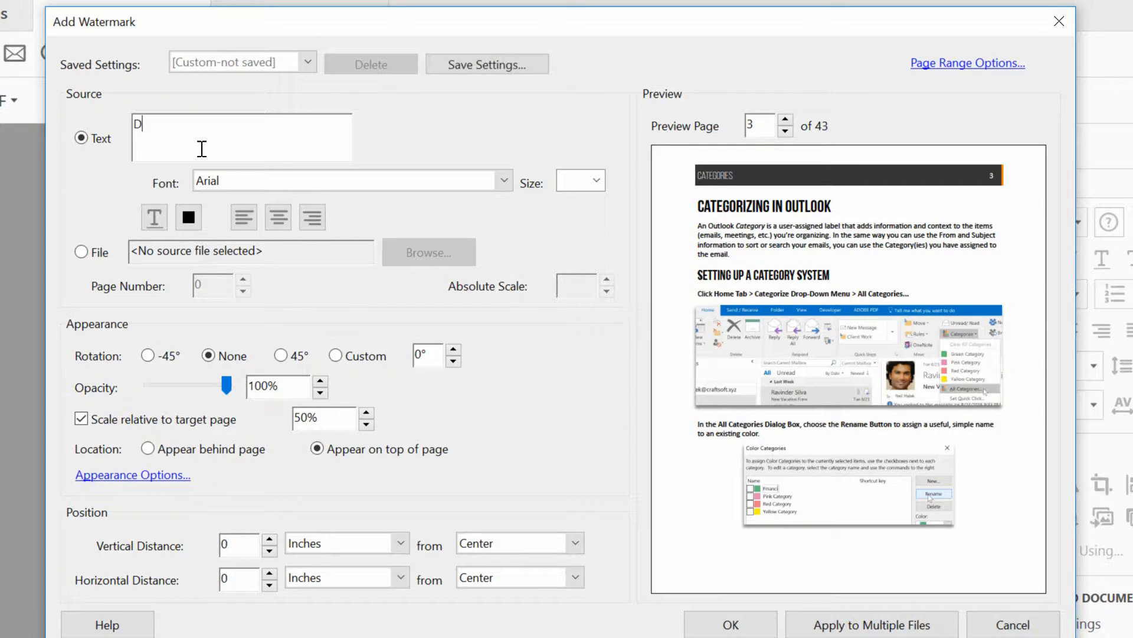
text(RAFT)
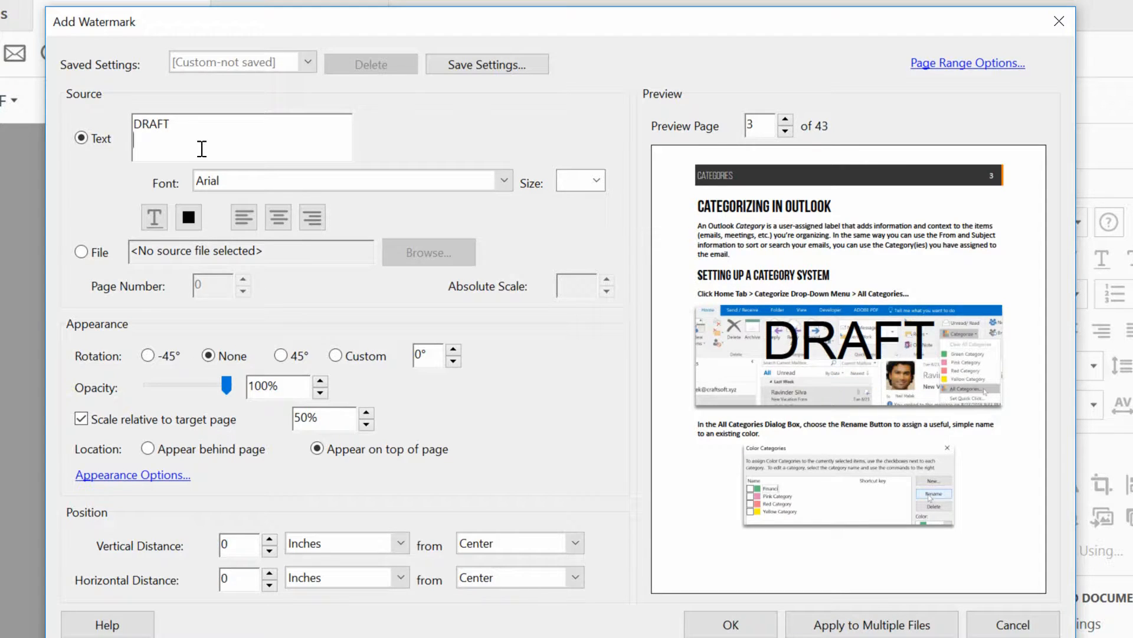
text(INTERNAL)
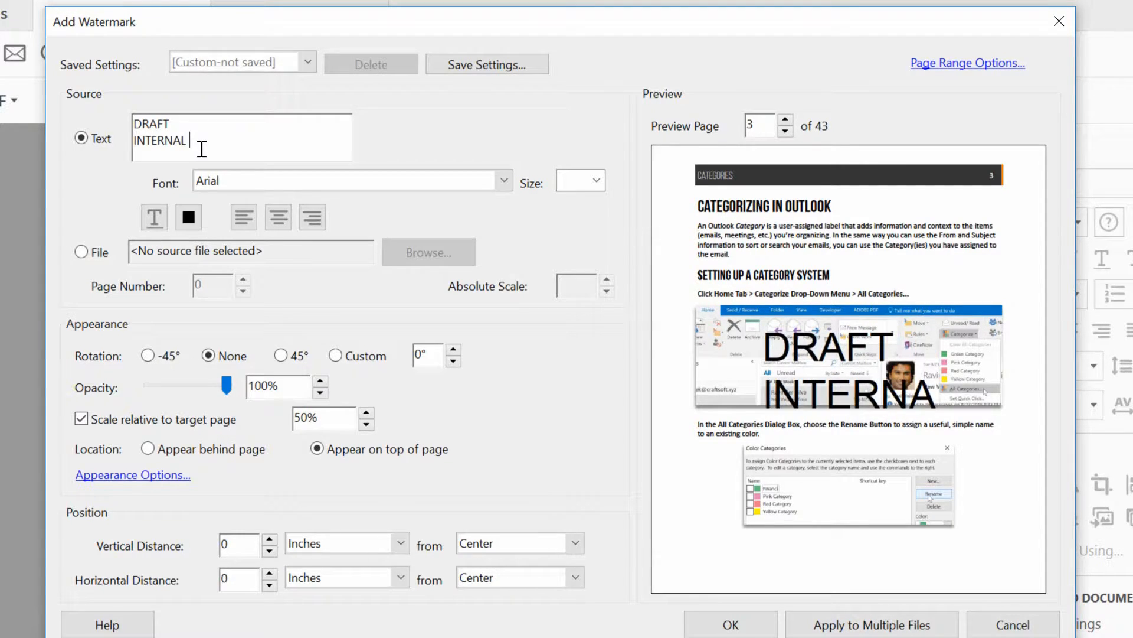
text(USE ONLY)
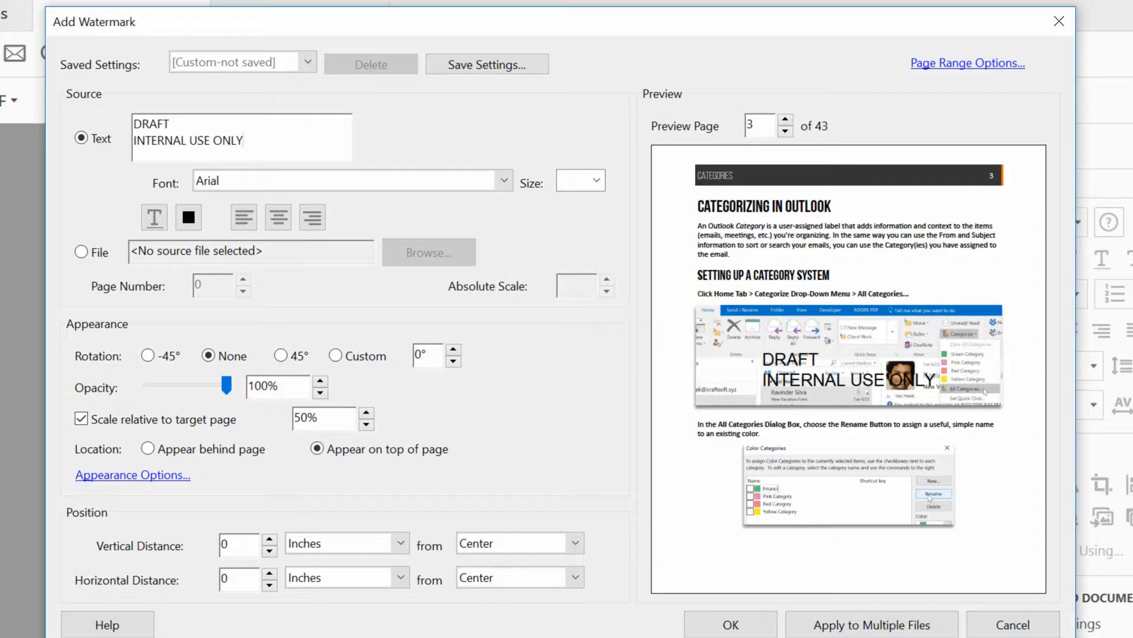
Step: Make the watermark Arial Bold, rotated 45° with centred text lines
click(352, 181)
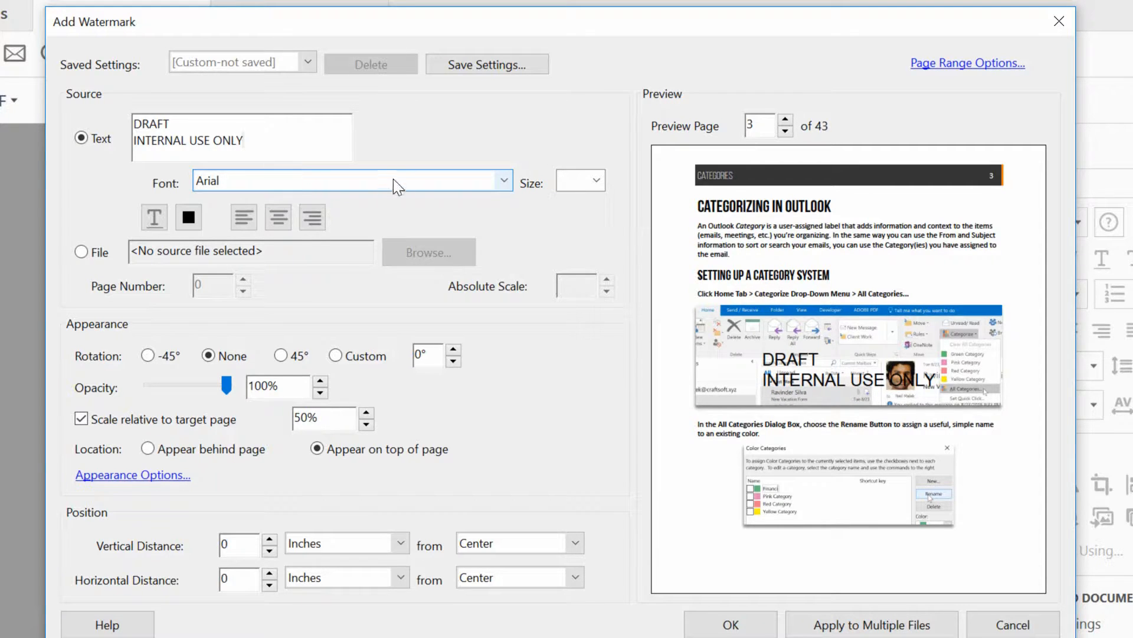
click(504, 179)
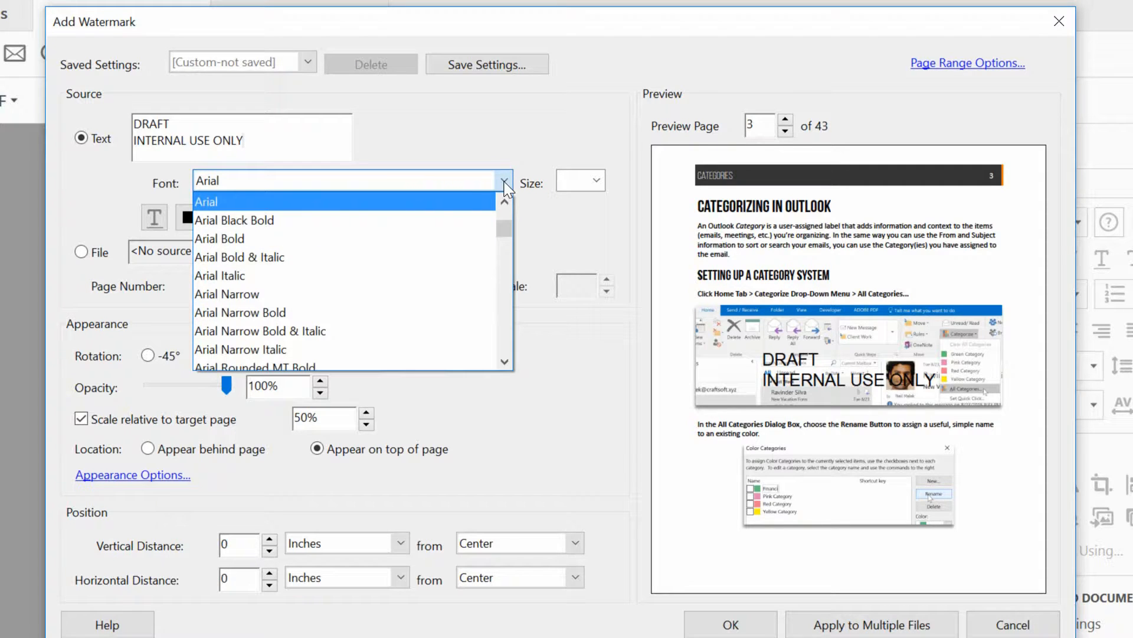
click(220, 239)
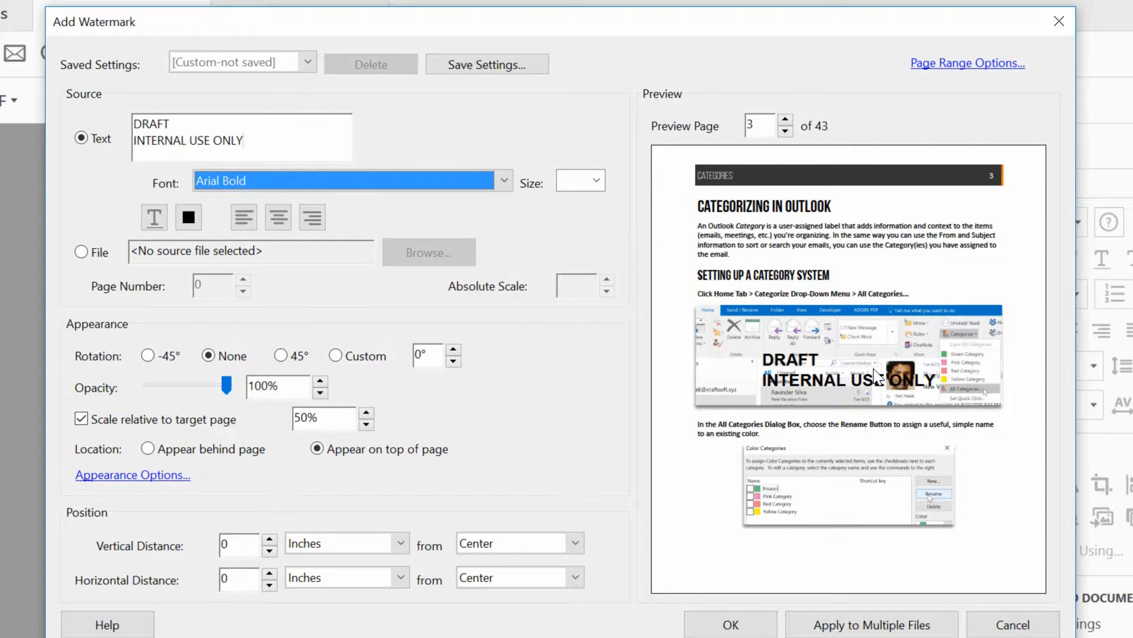
mouse_move(834, 391)
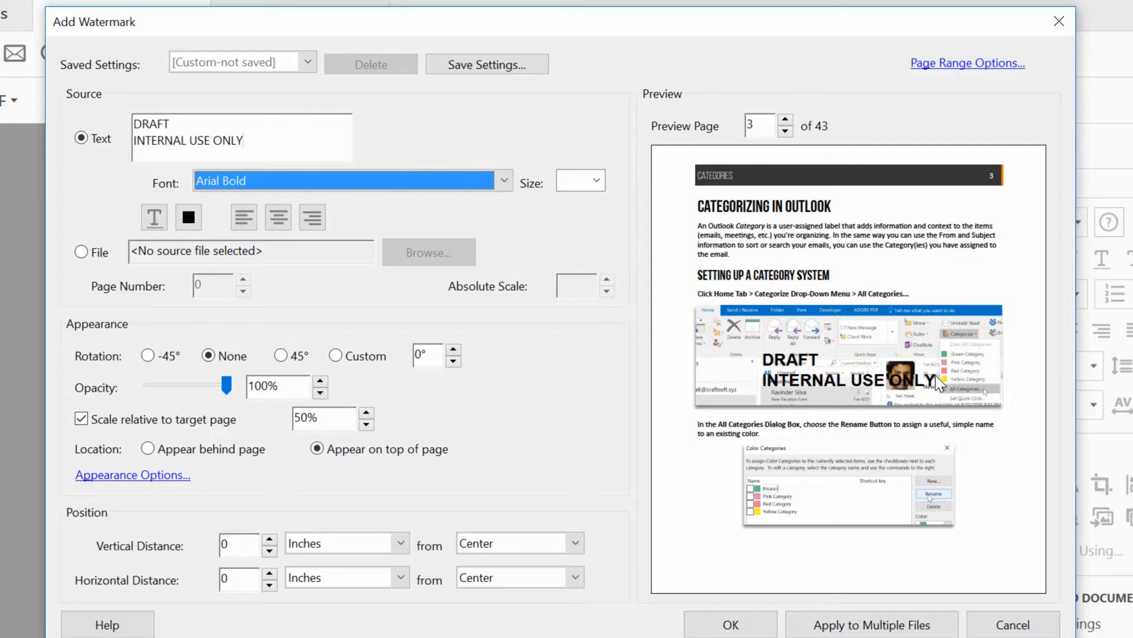
mouse_move(816, 376)
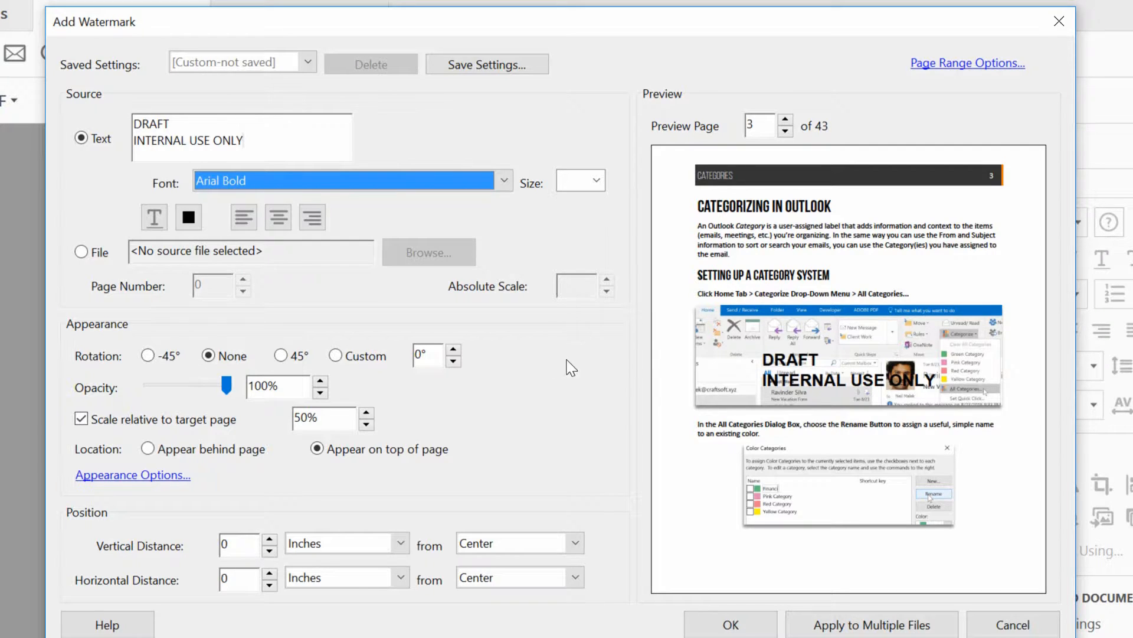
click(147, 356)
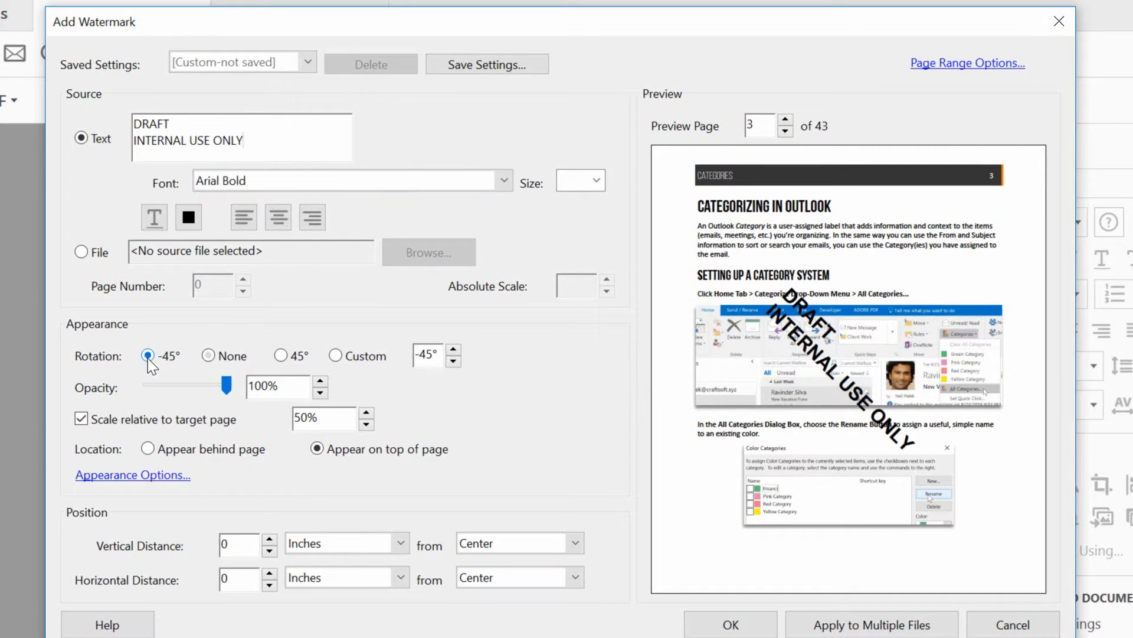
mouse_move(281, 355)
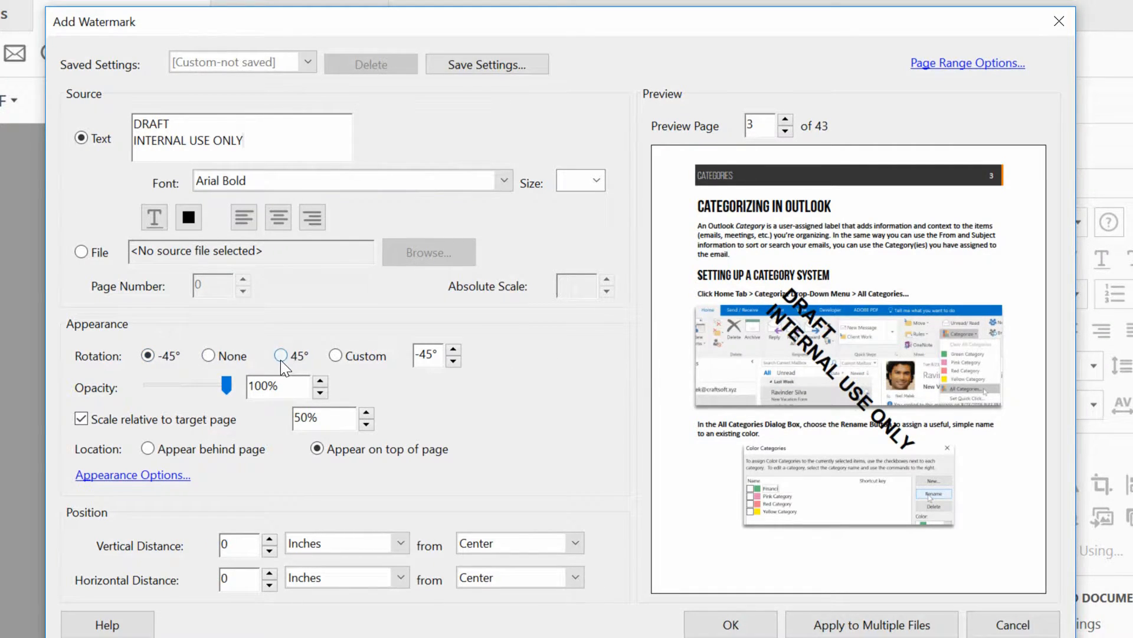
click(281, 355)
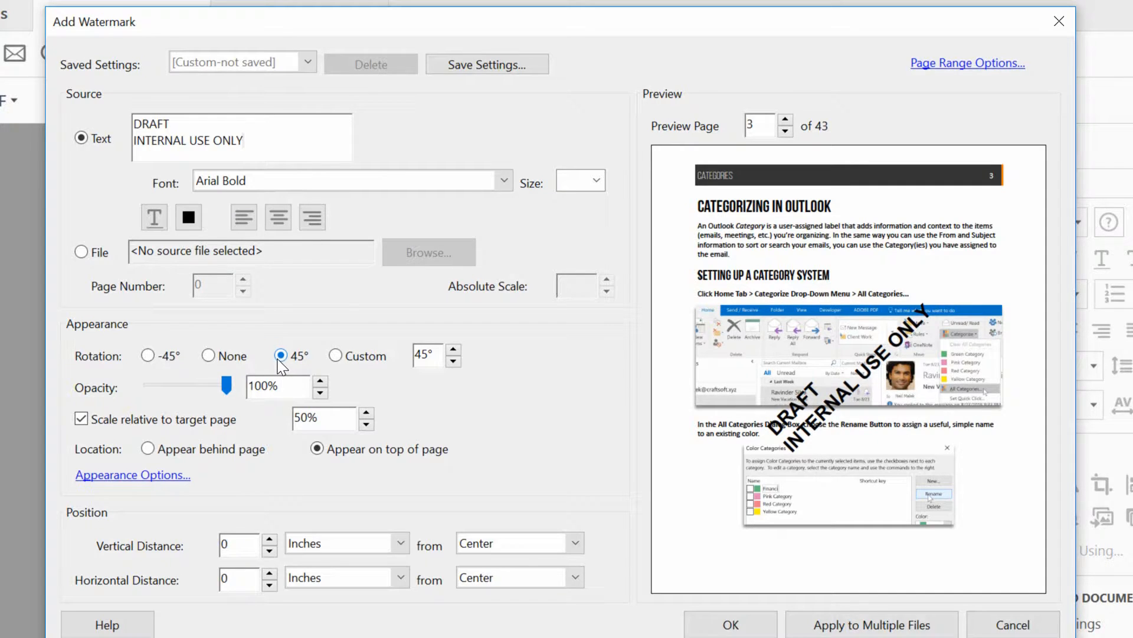
click(278, 218)
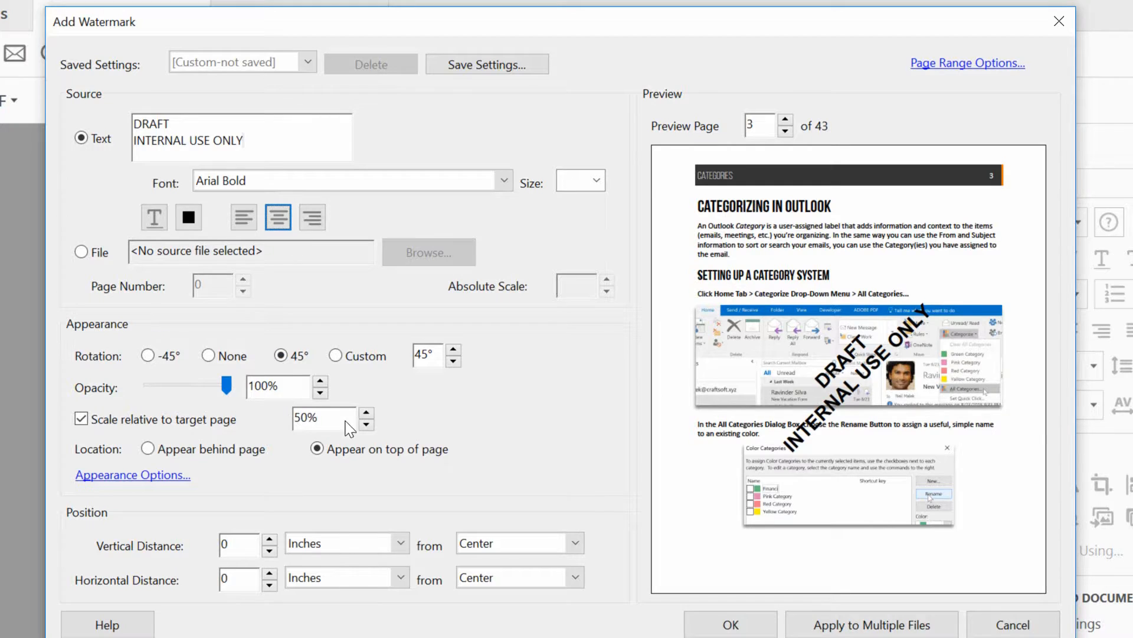
Step: Scale the watermark to 75% of the target page
click(366, 411)
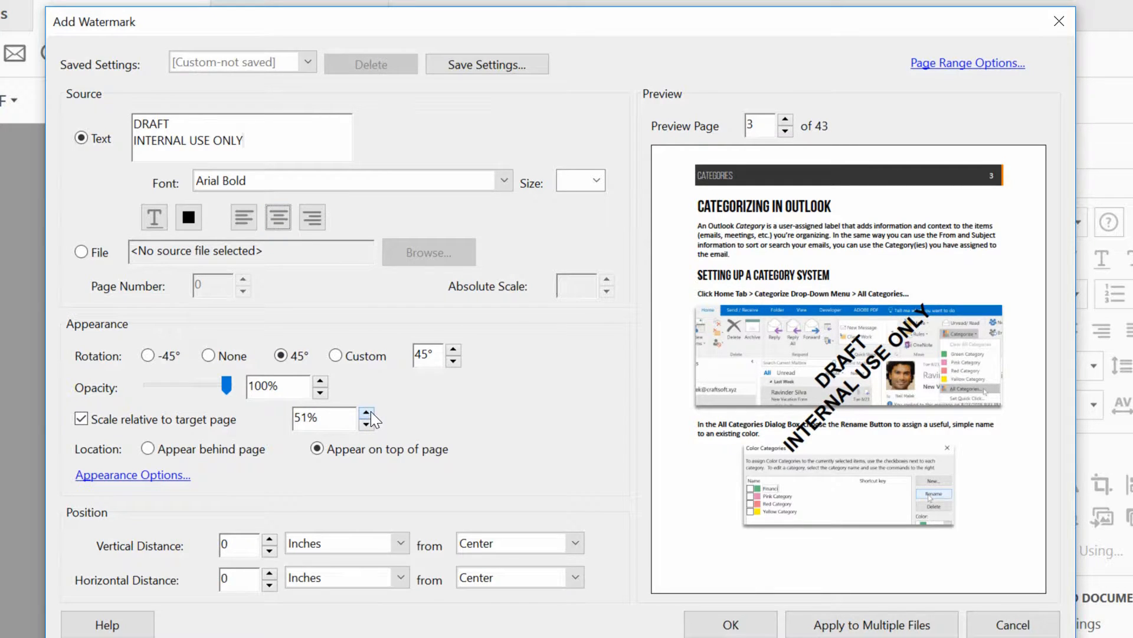
click(366, 413)
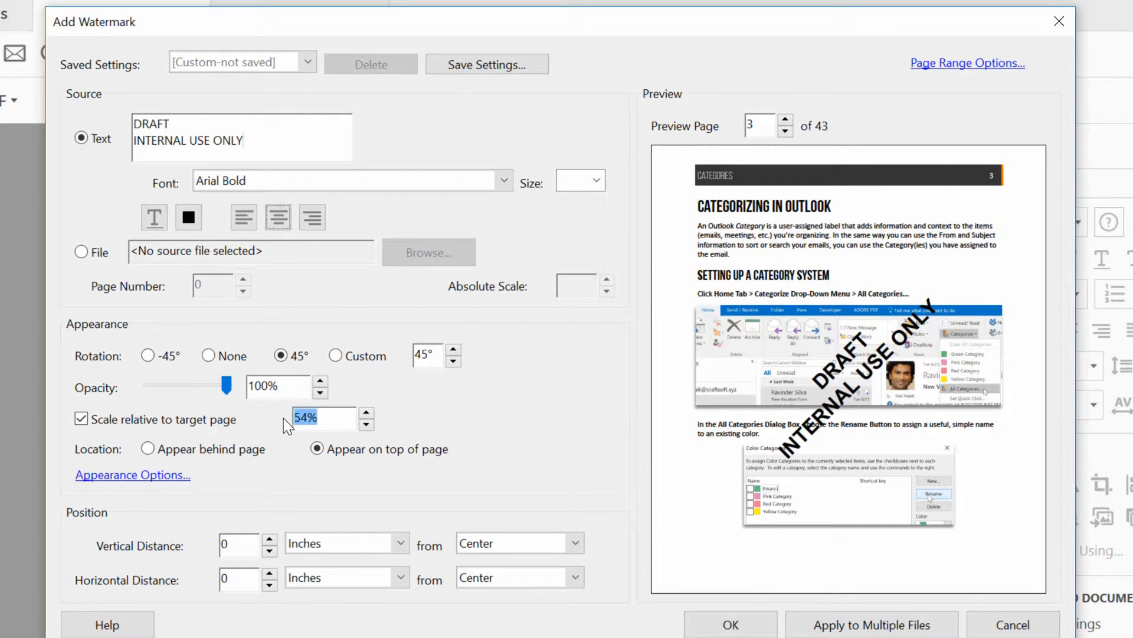
text(75)
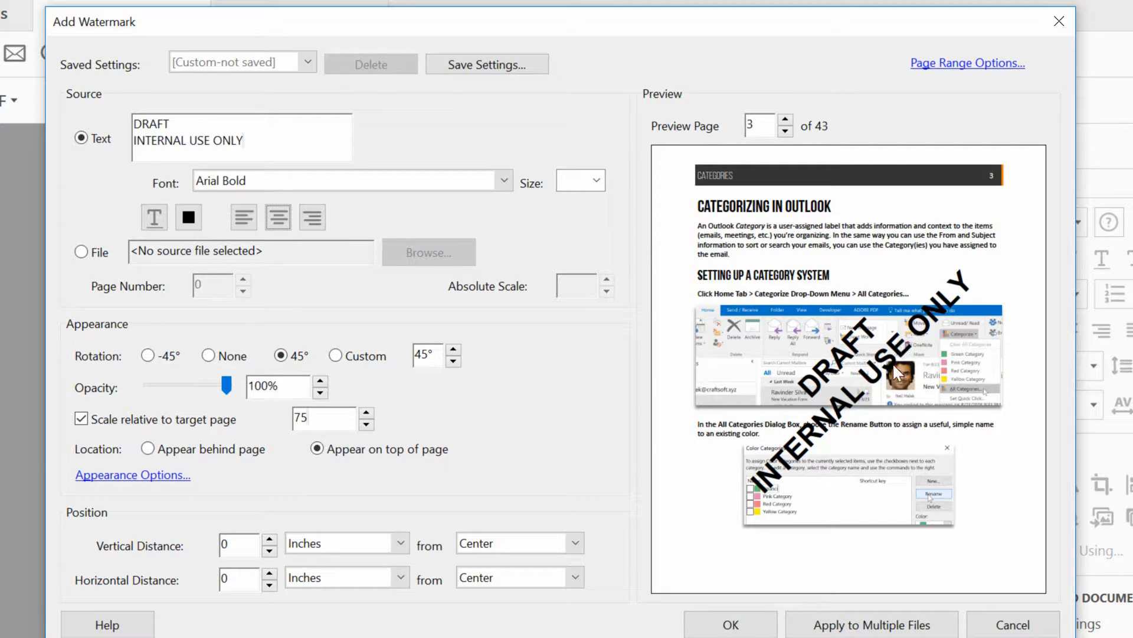
mouse_move(891, 355)
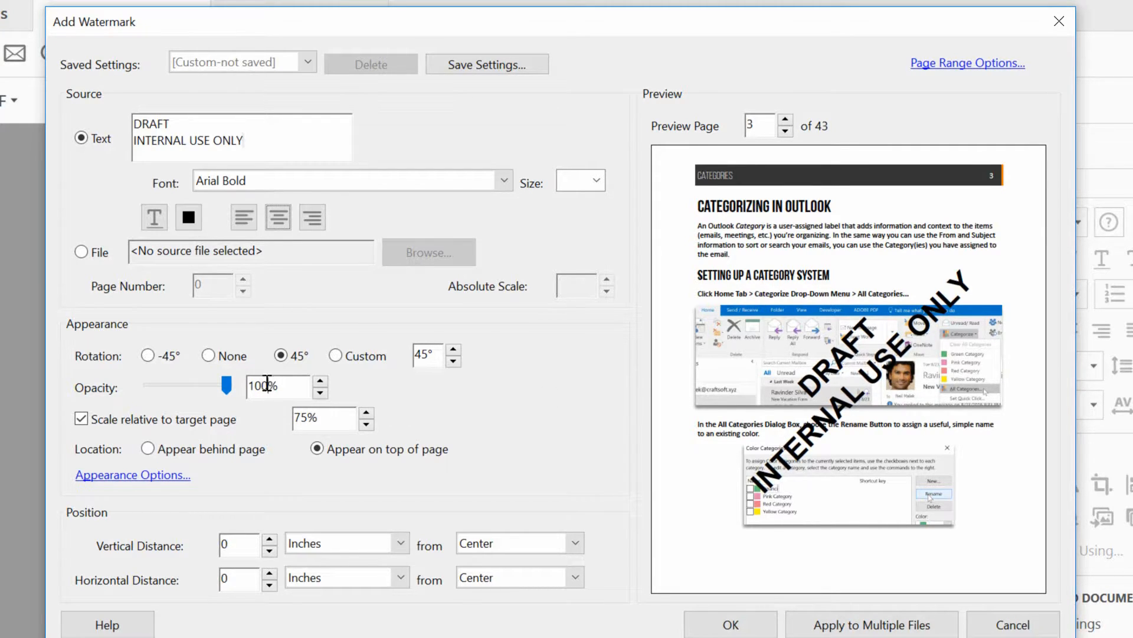
Step: Lower the watermark opacity to 60% with the slider
drag(227, 385, 195, 384)
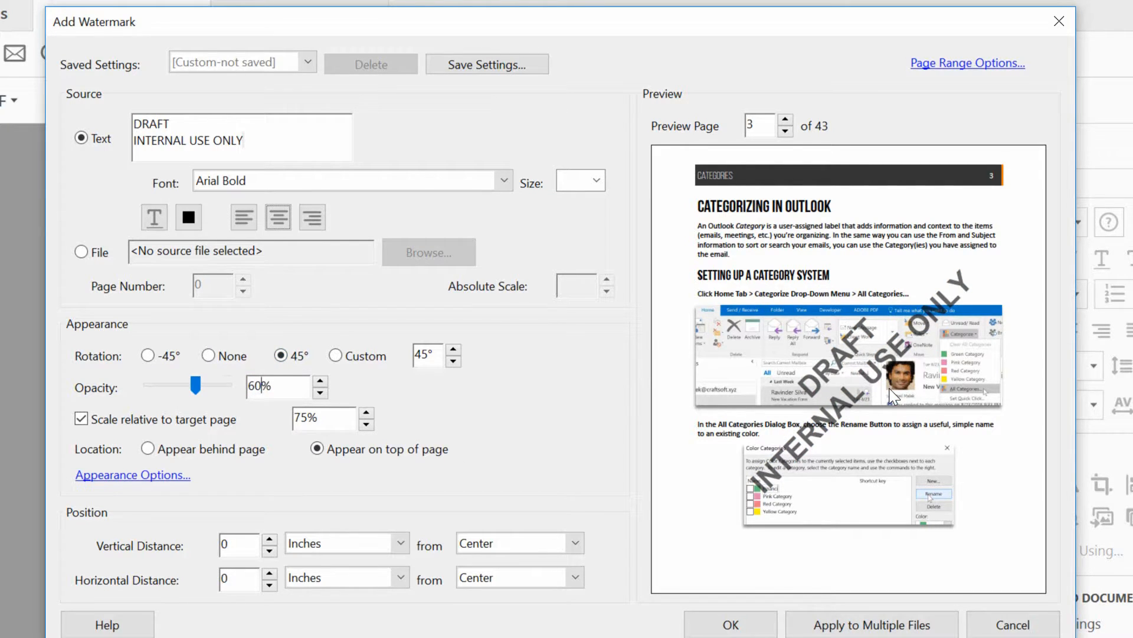
mouse_move(884, 392)
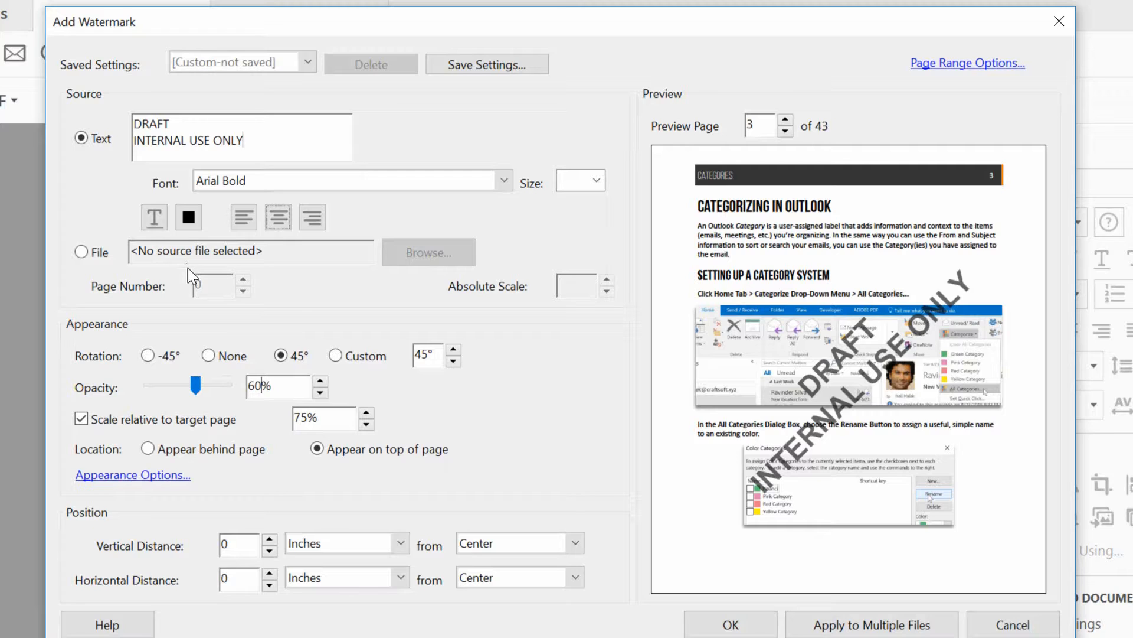
mouse_move(194, 269)
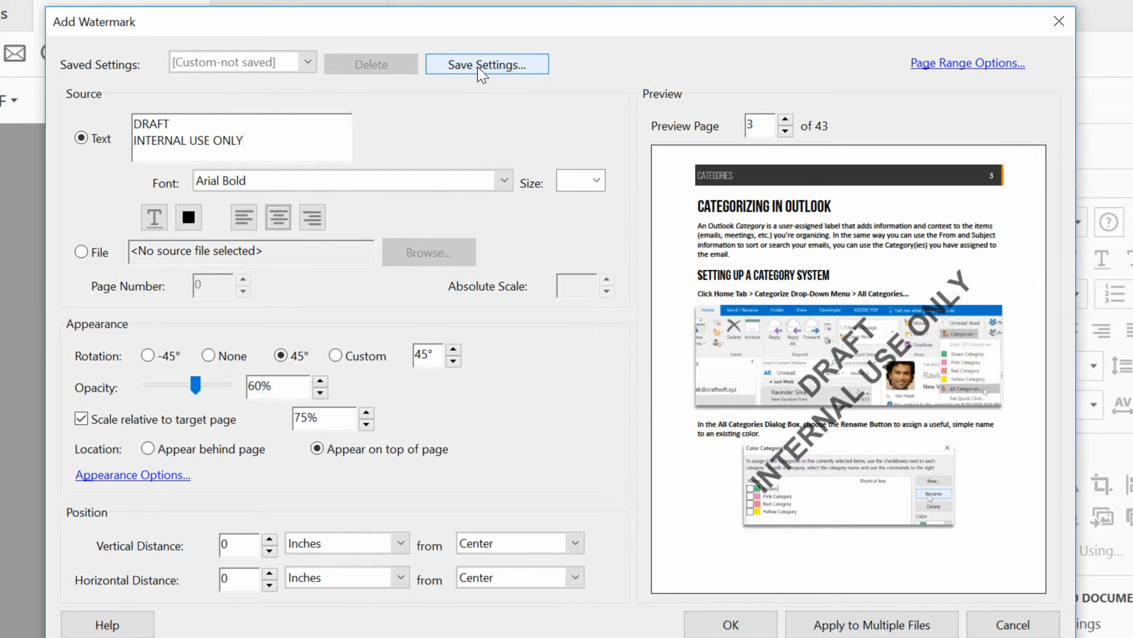
Step: Save the settings as preset DEFAULT CORPORATE WATERMARK and apply the watermark to the Outlook PDF
click(487, 63)
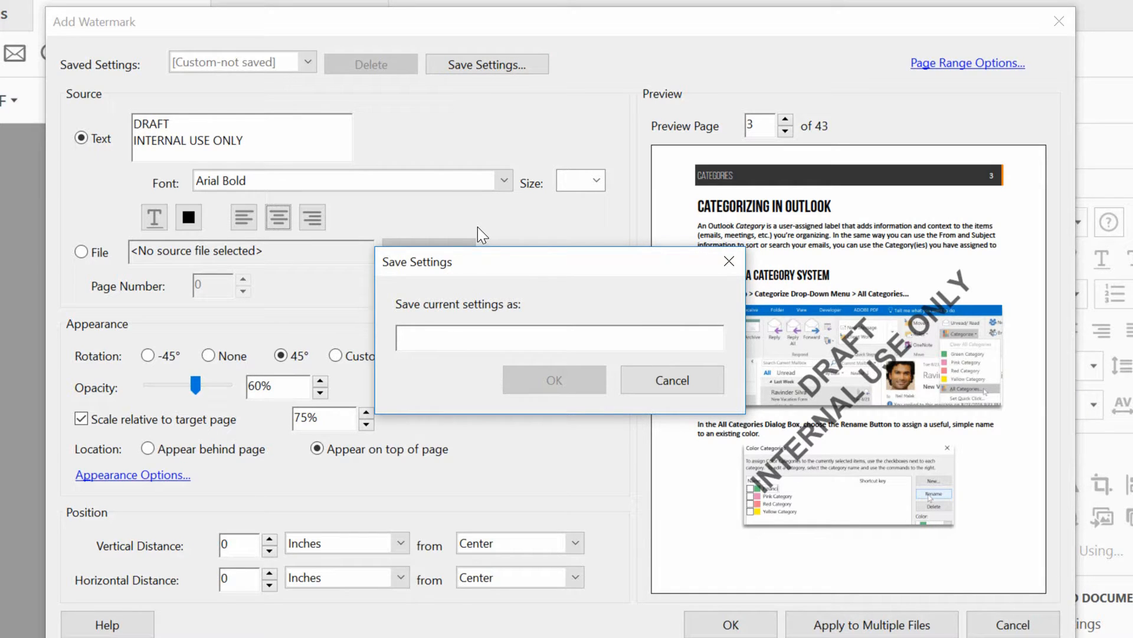
text(DEFAULT CORPORAT)
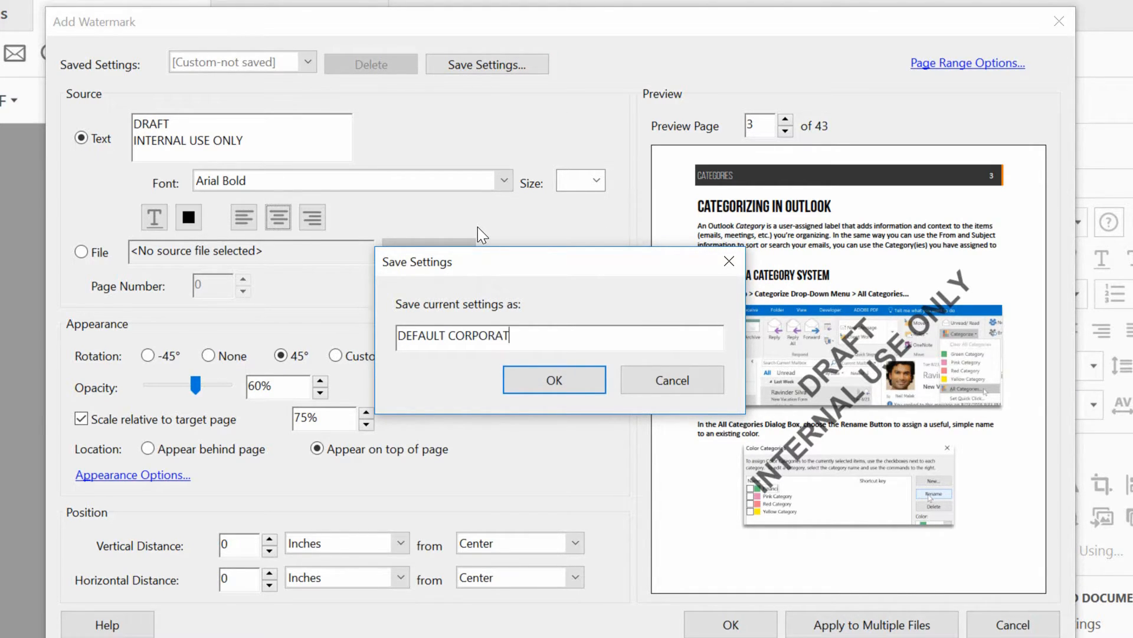
text(E WATERMA)
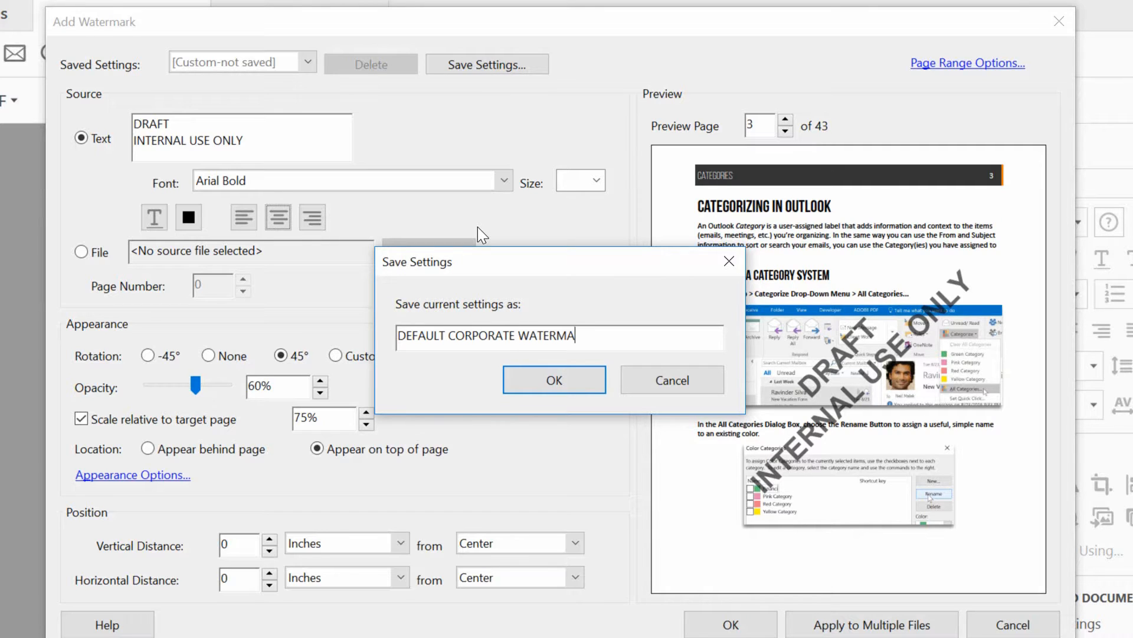
click(554, 379)
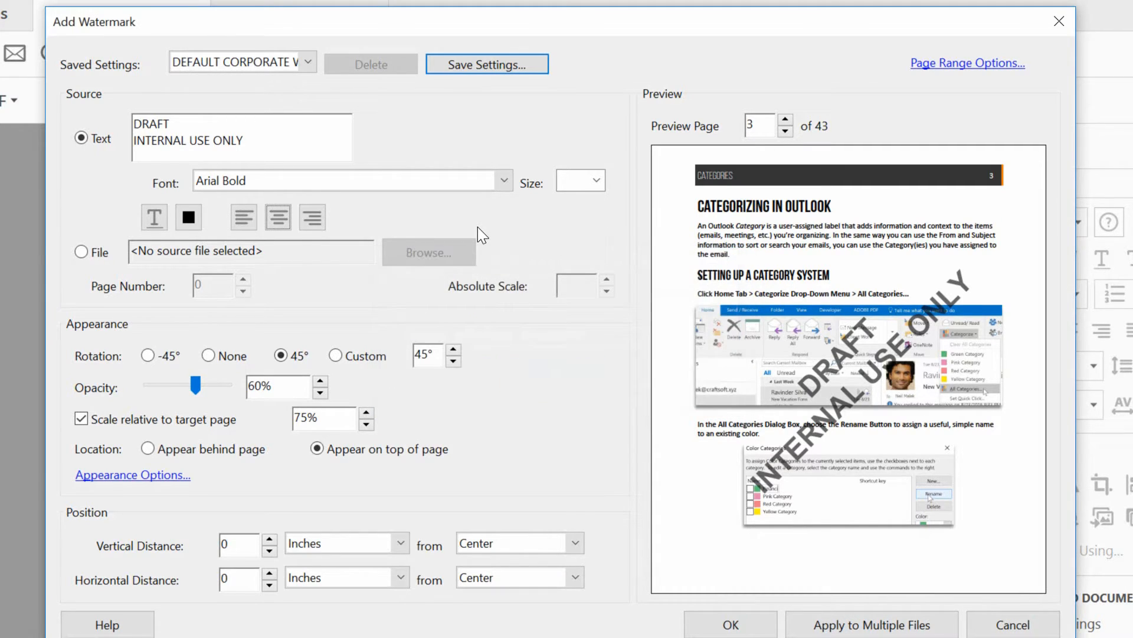
mouse_move(643, 577)
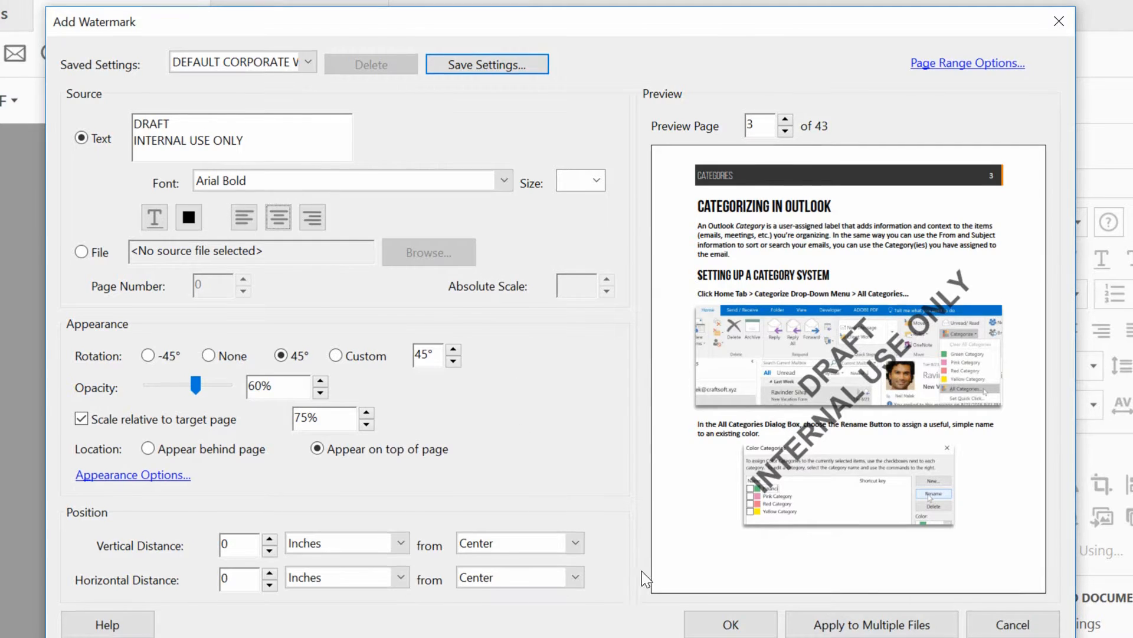
click(1012, 624)
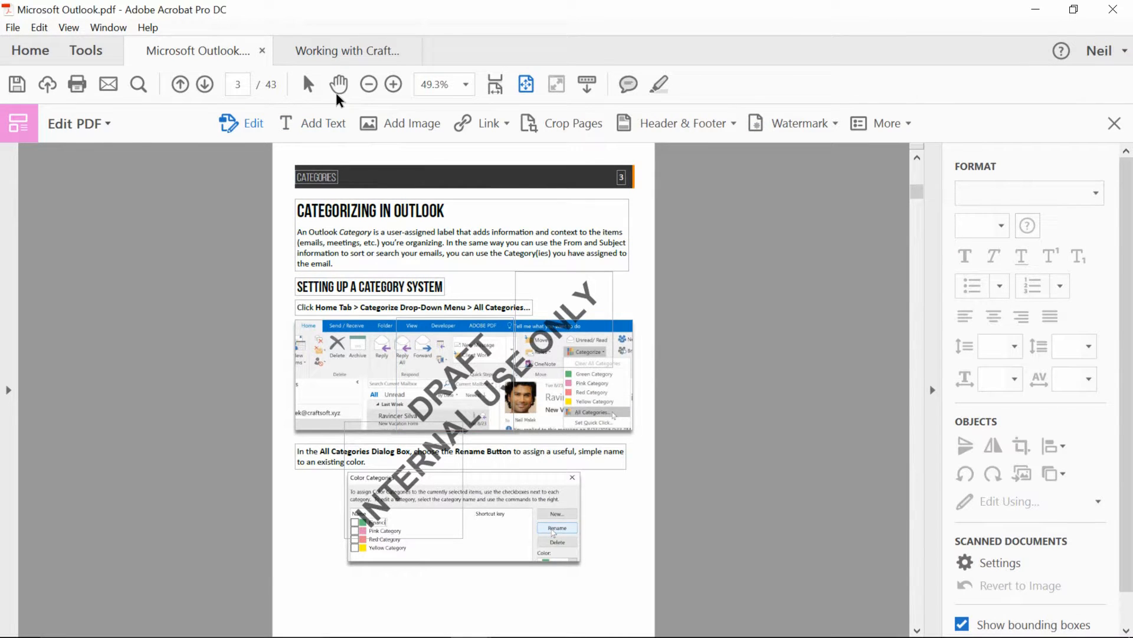
Step: Switch to the Craftsman PDF, enter Edit PDF and start adding a watermark
click(347, 50)
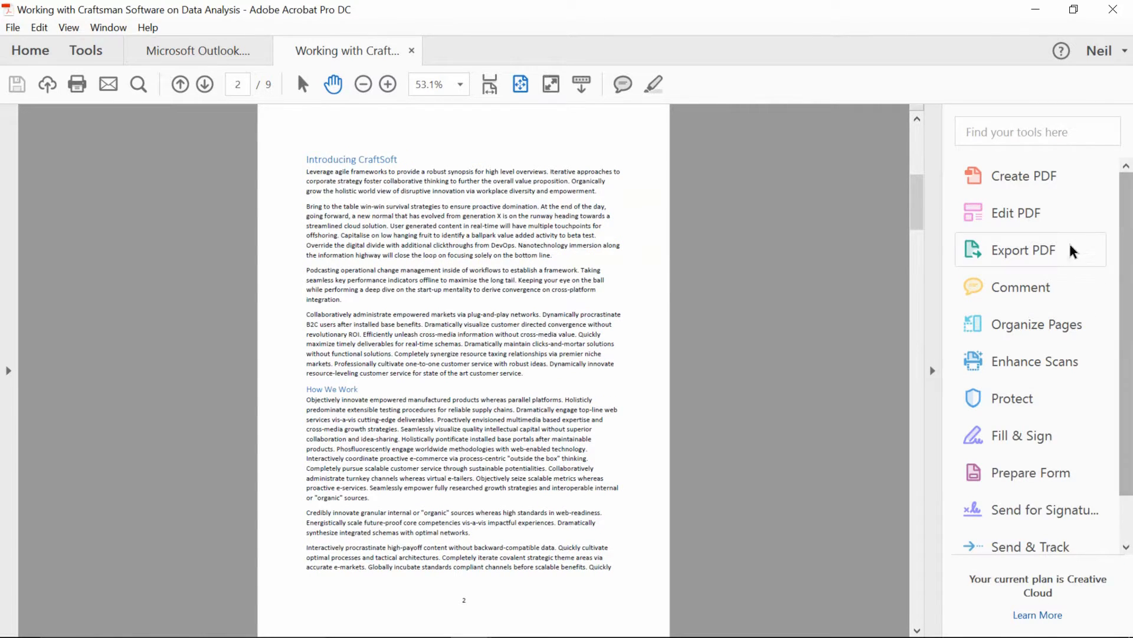
click(1015, 212)
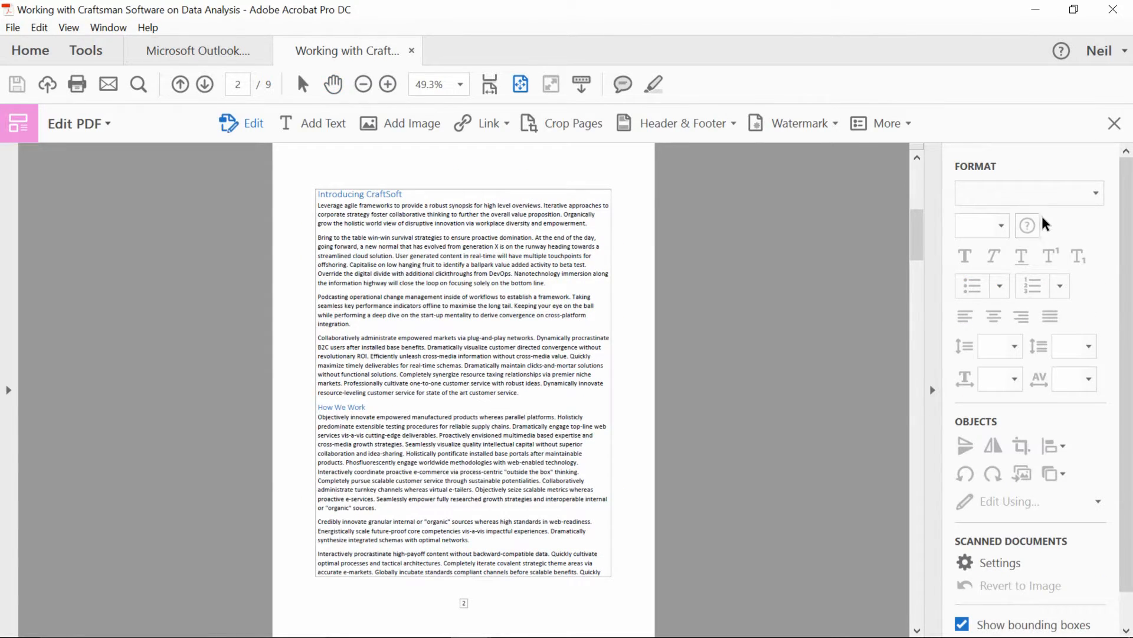
click(801, 123)
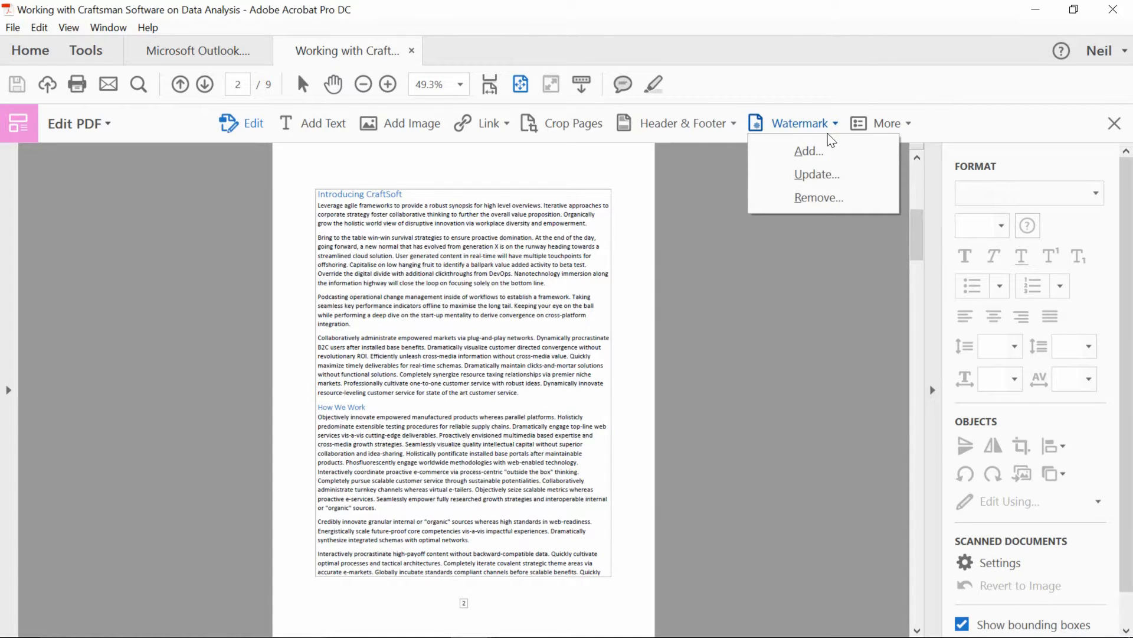
click(808, 151)
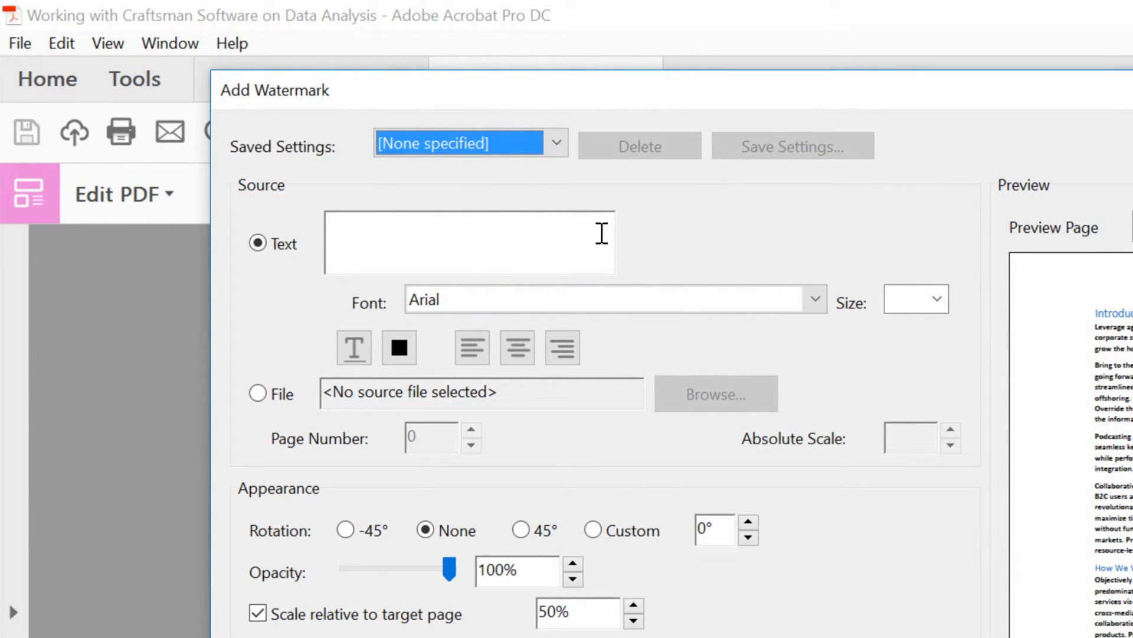
Step: Load the DEFAULT CORPORATE WATERMARK preset and apply it to the Craftsman PDF
click(555, 143)
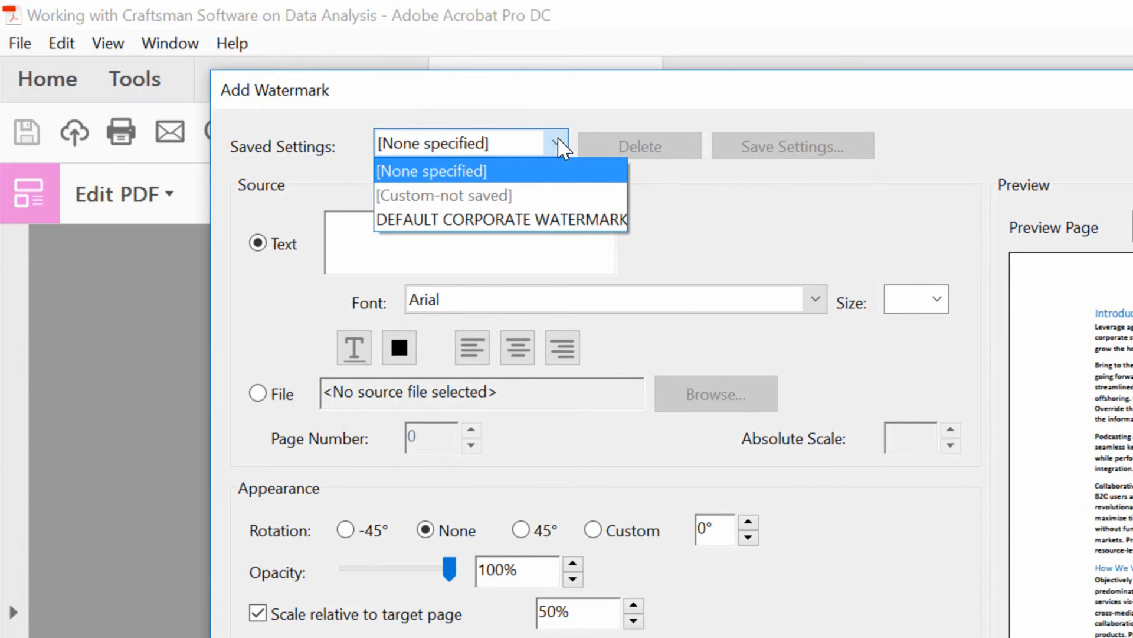
mouse_move(481, 219)
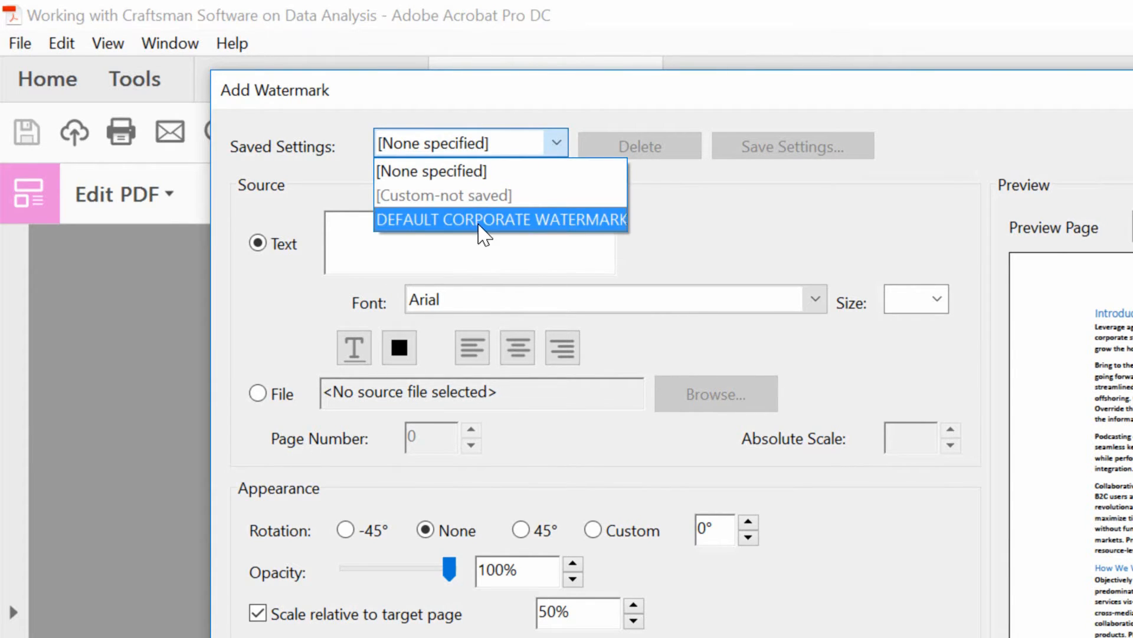
click(501, 219)
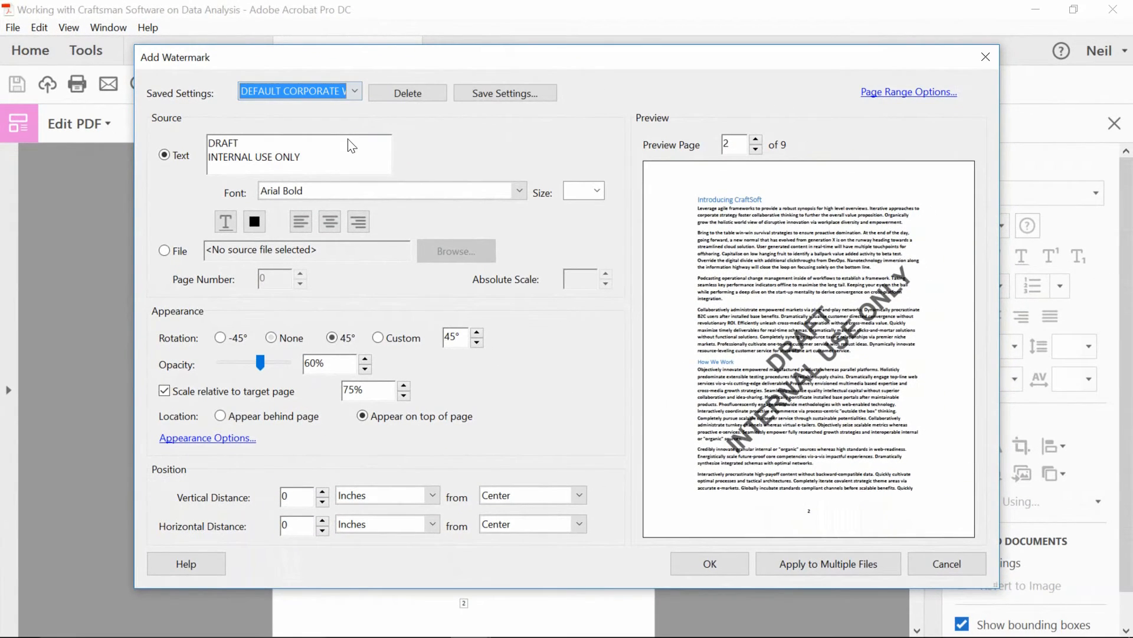
mouse_move(861, 326)
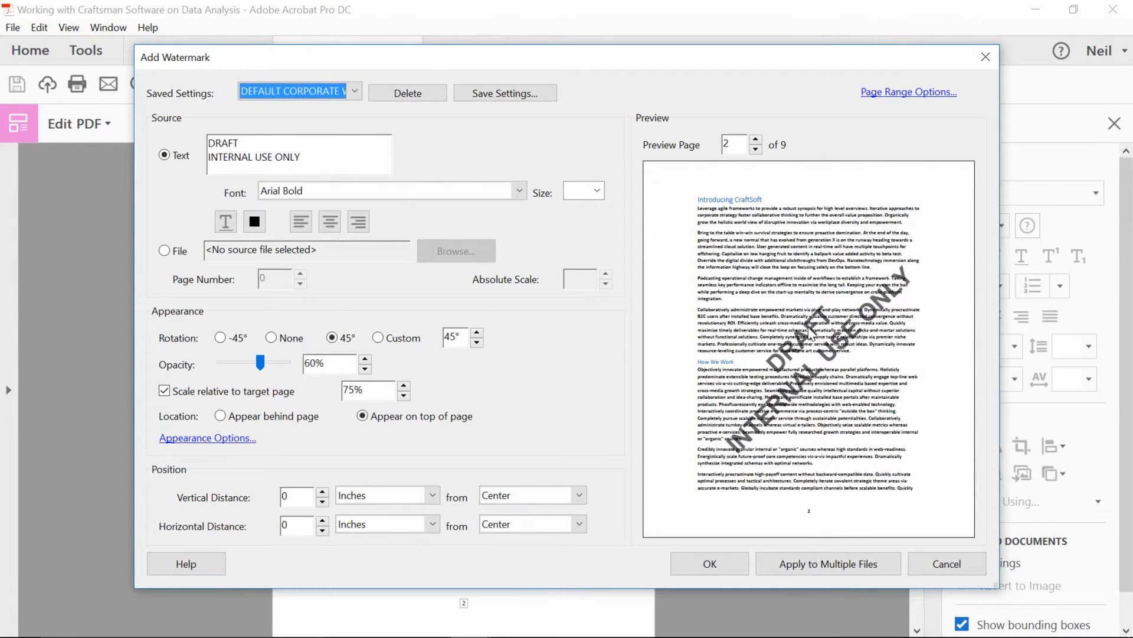
mouse_move(806, 333)
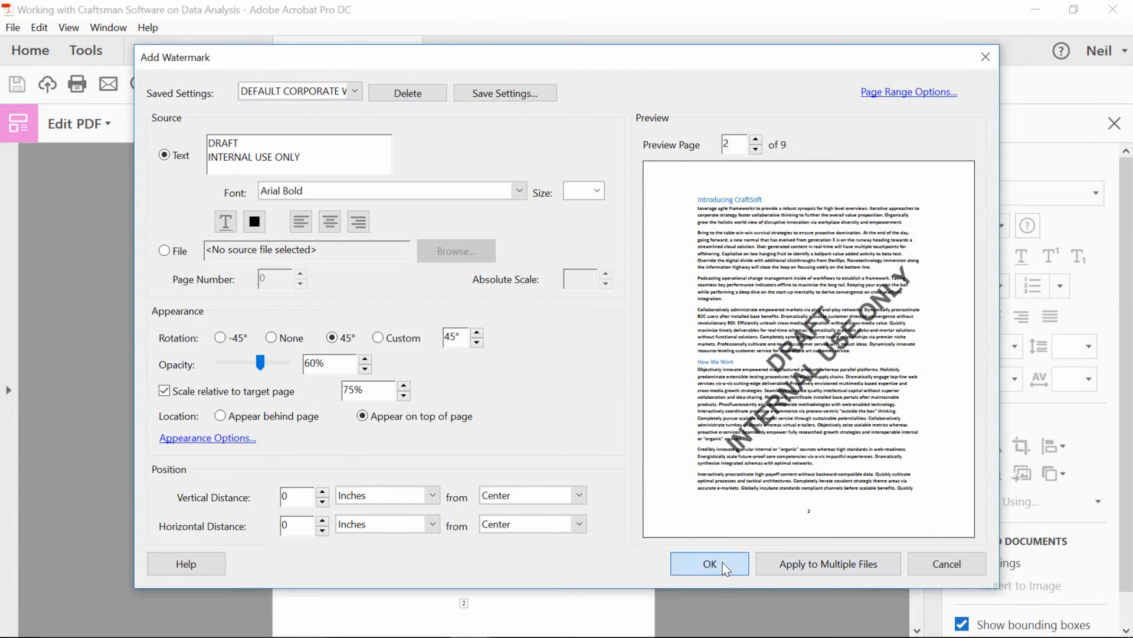
click(710, 563)
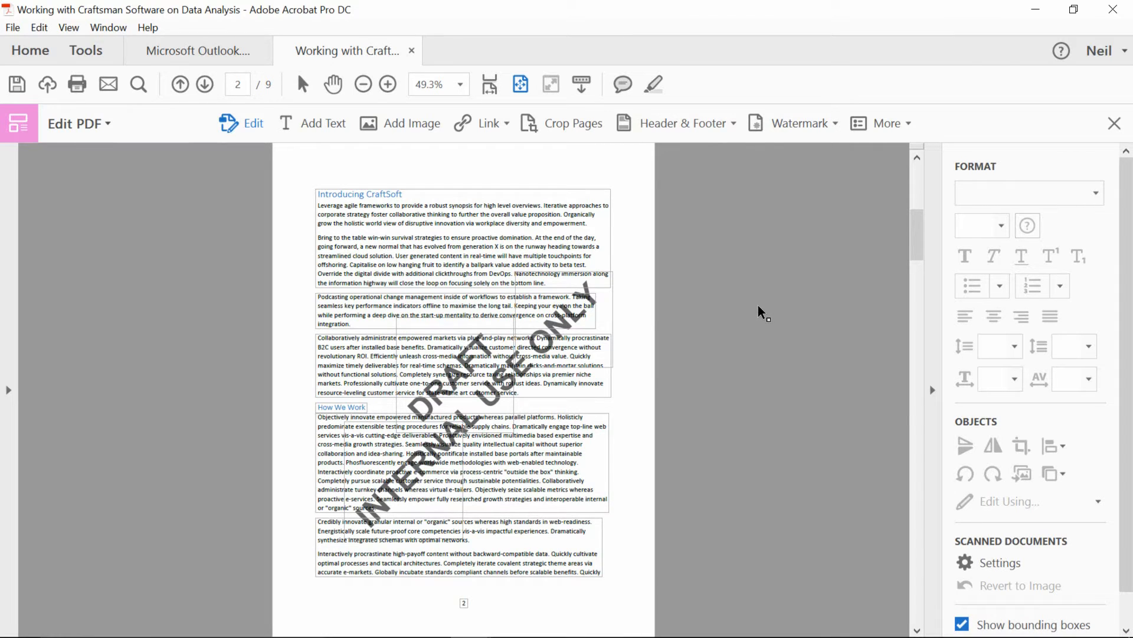
mouse_move(766, 340)
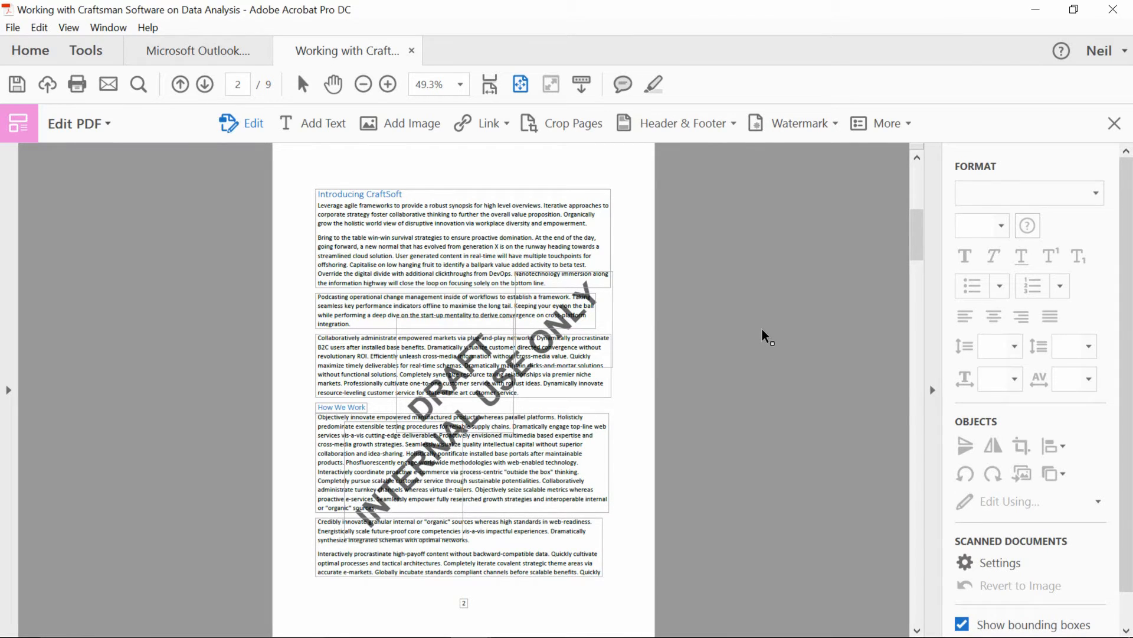